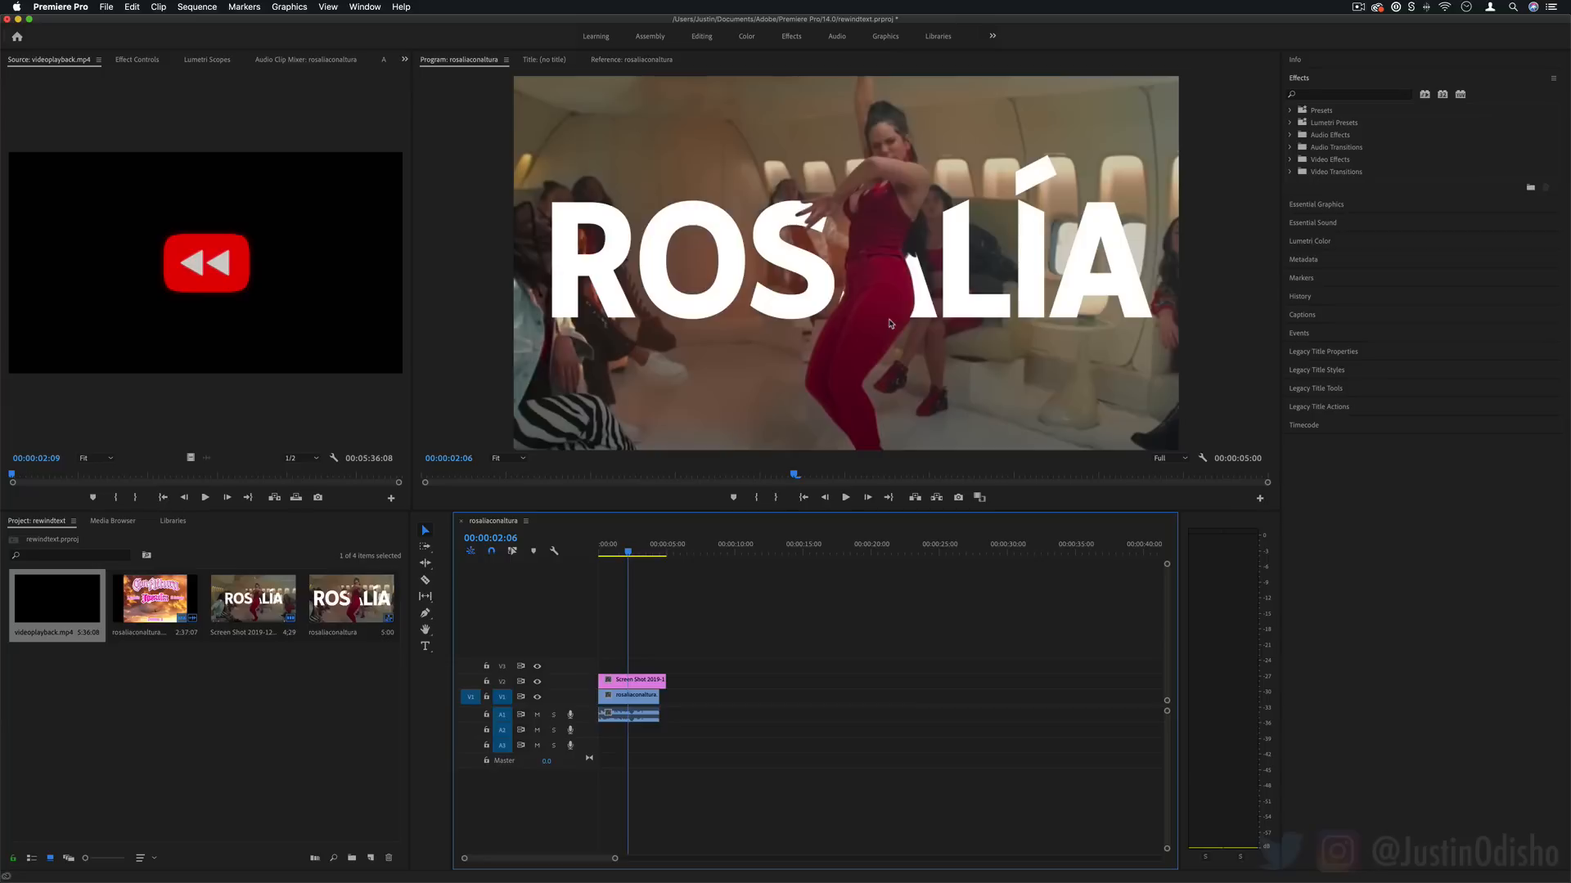
mouse_move(1168, 443)
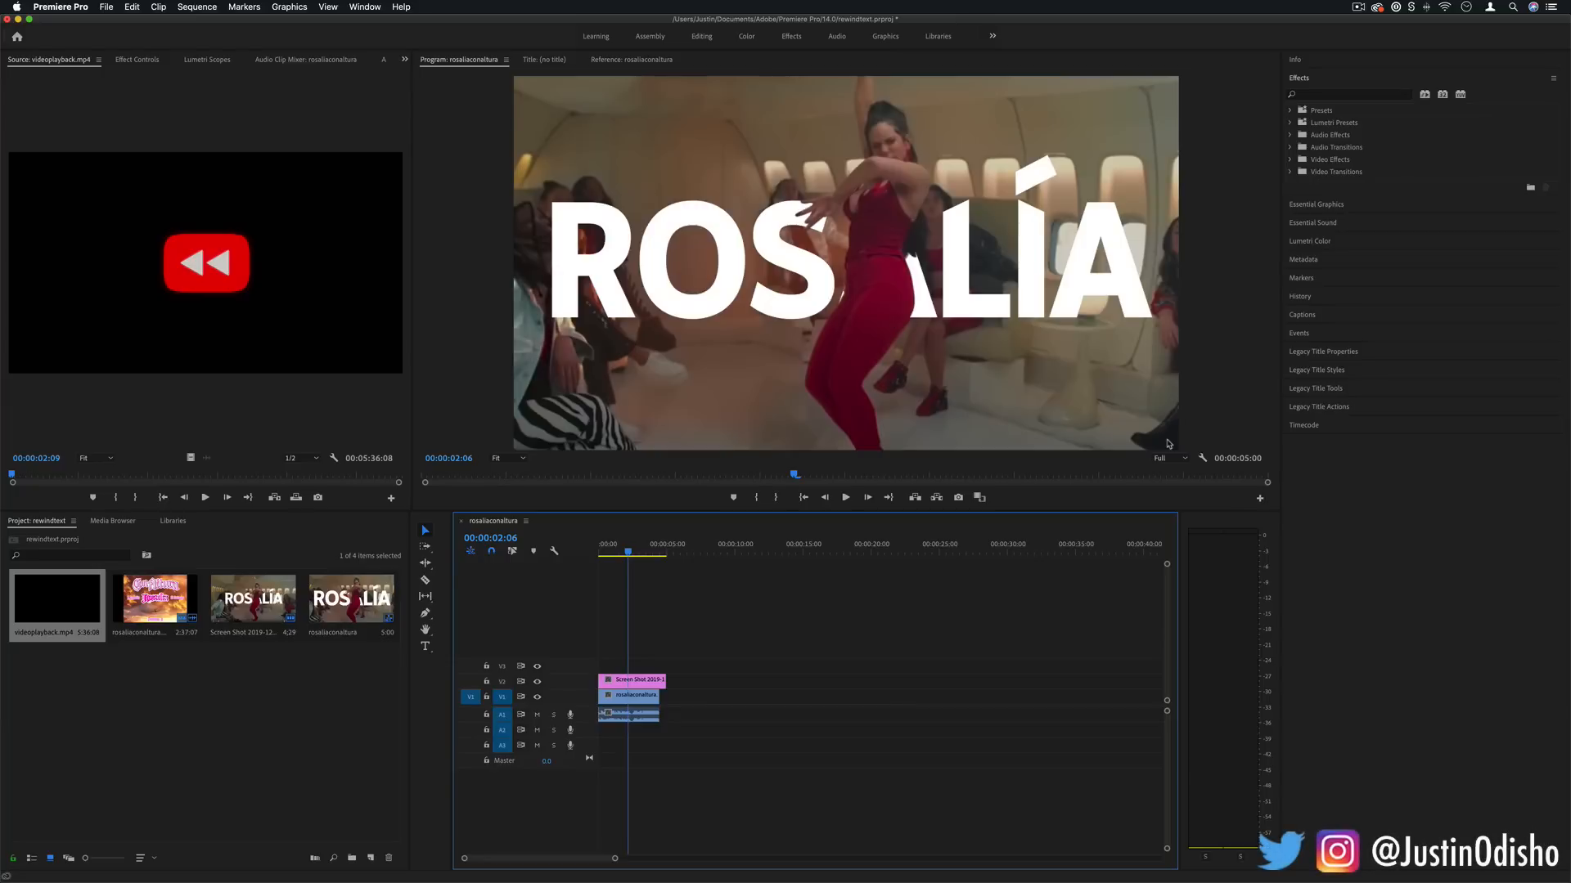
mouse_move(1145, 459)
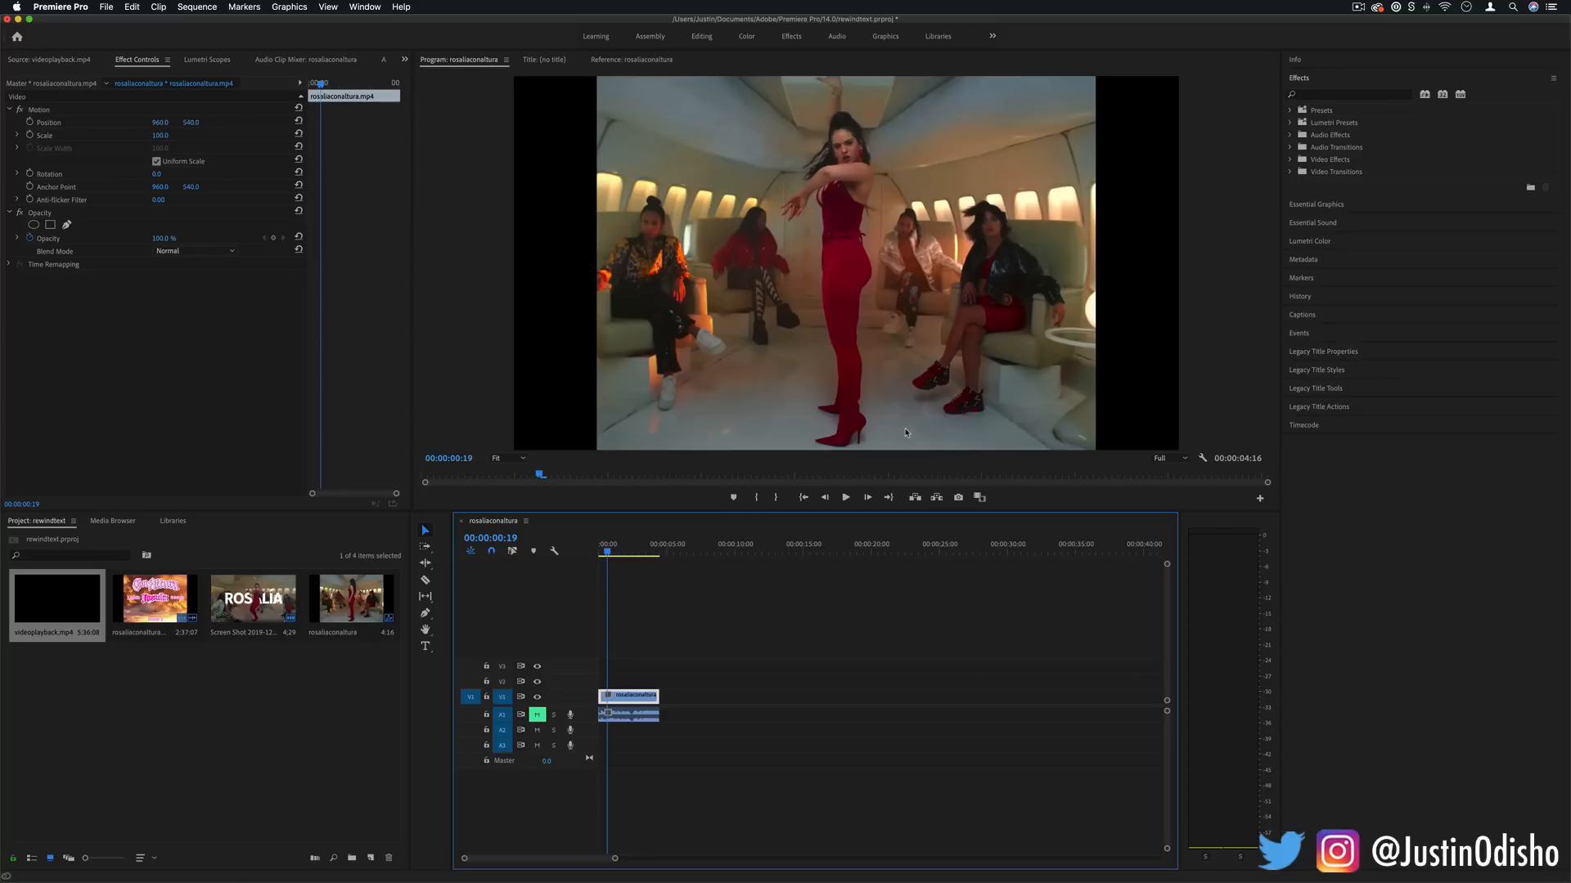
mouse_move(836, 444)
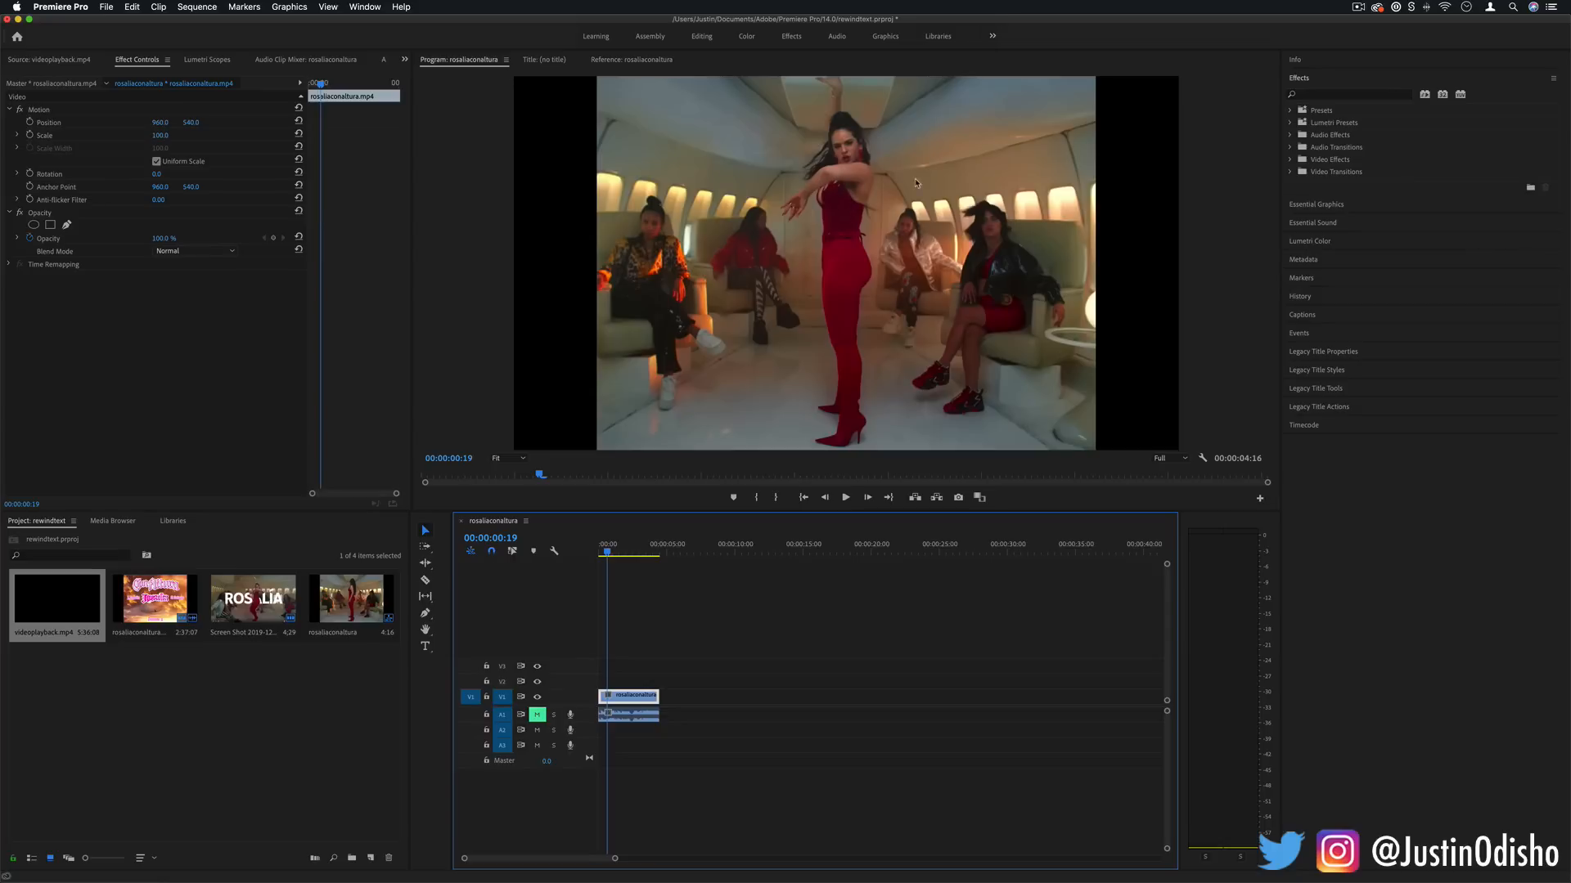
mouse_move(713, 481)
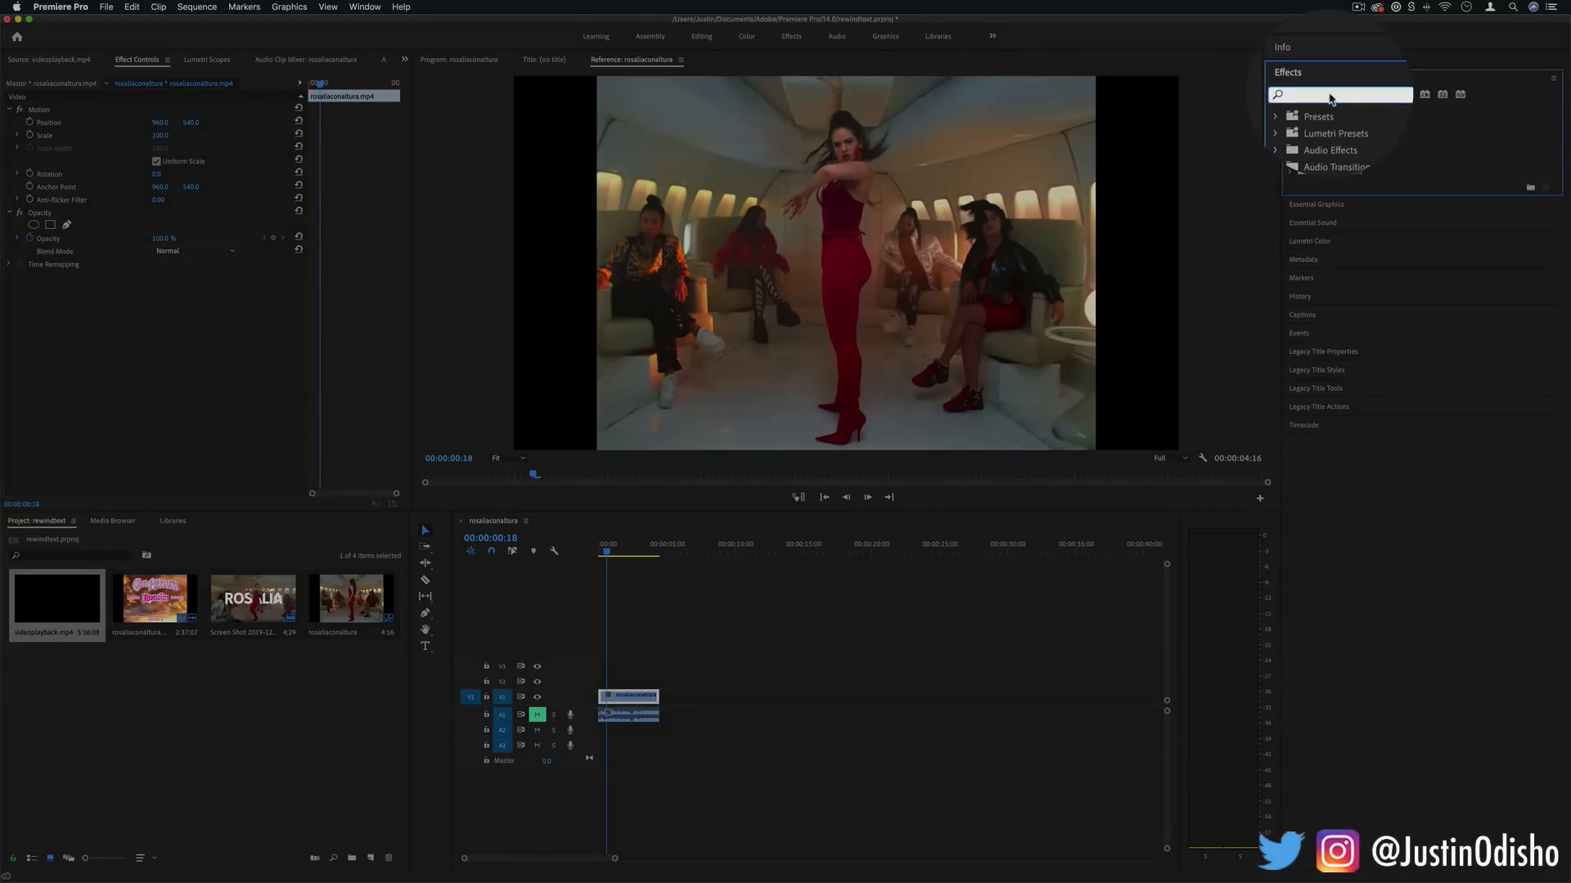
Step: Search the Effects panel for the Paint Bucket effect
text(paint buck)
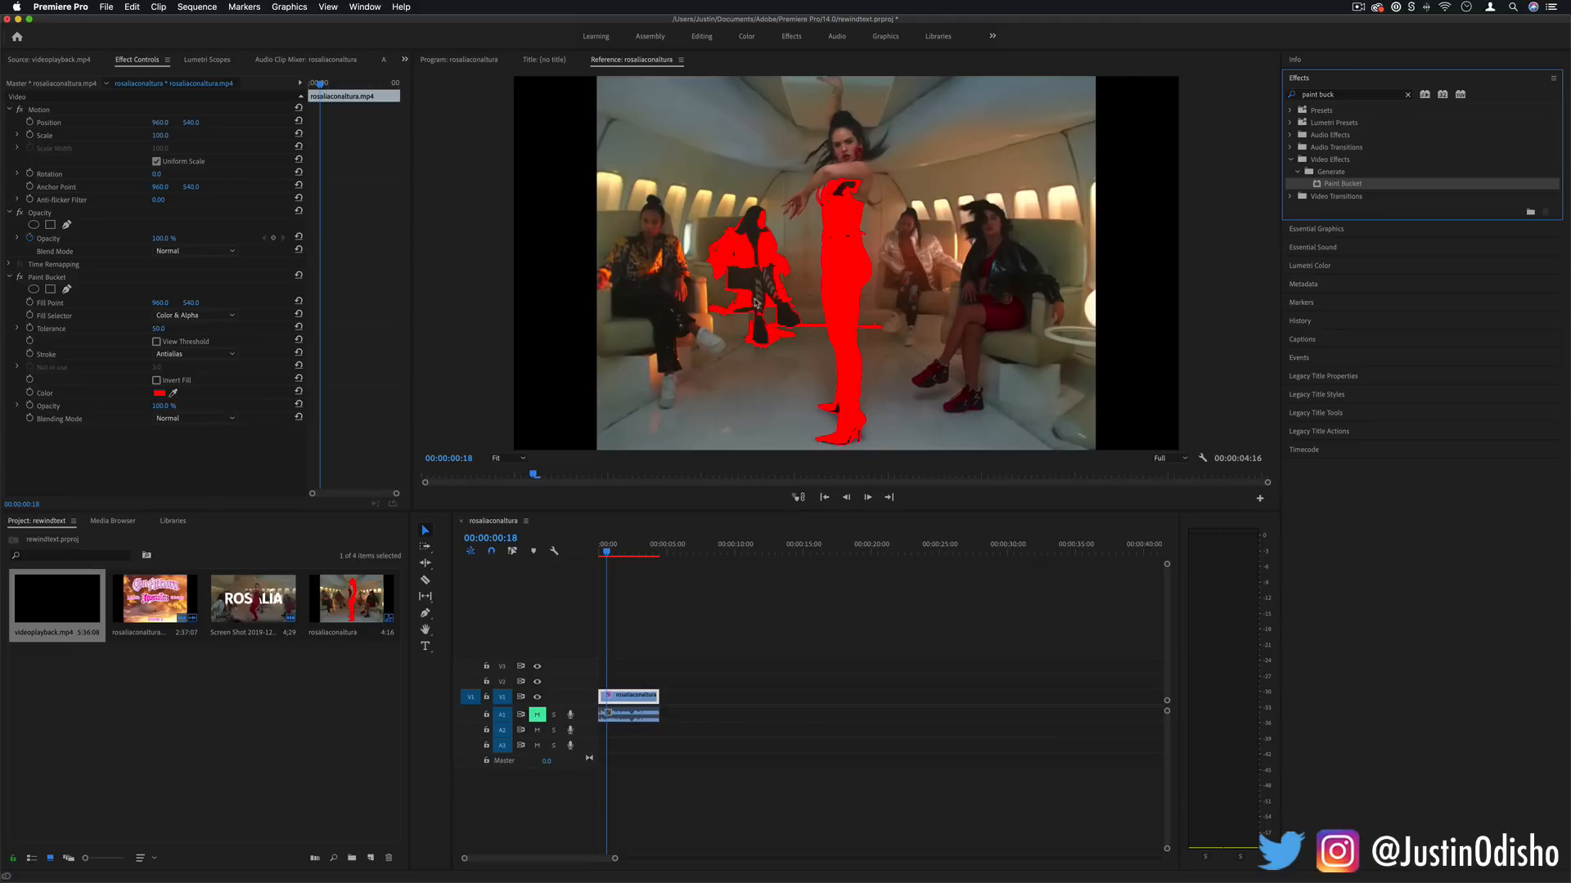
mouse_move(1030, 287)
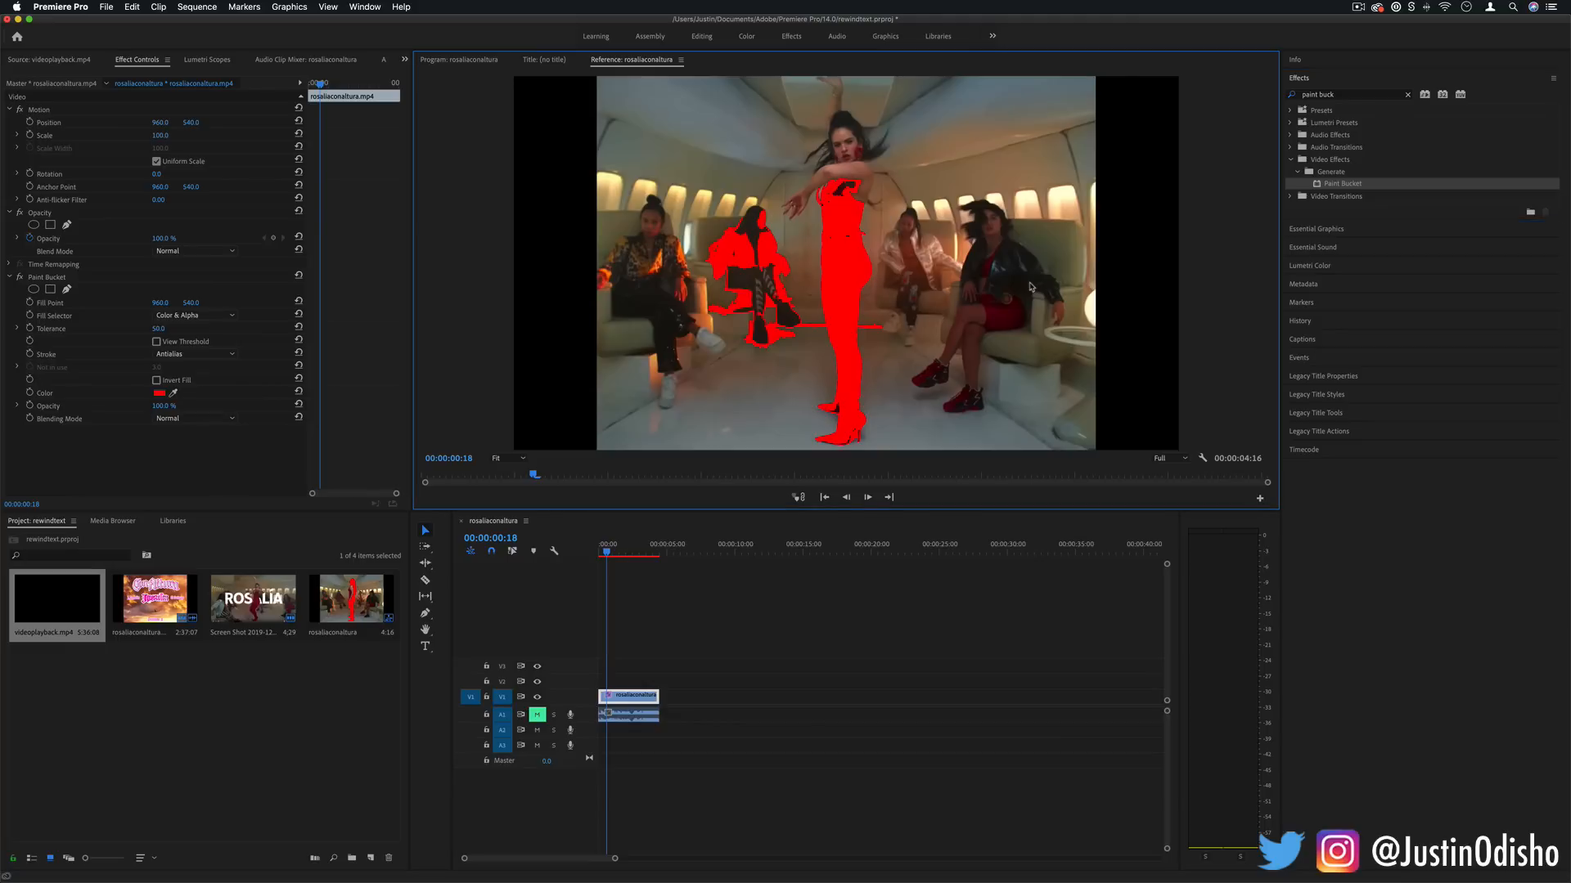
mouse_move(842, 256)
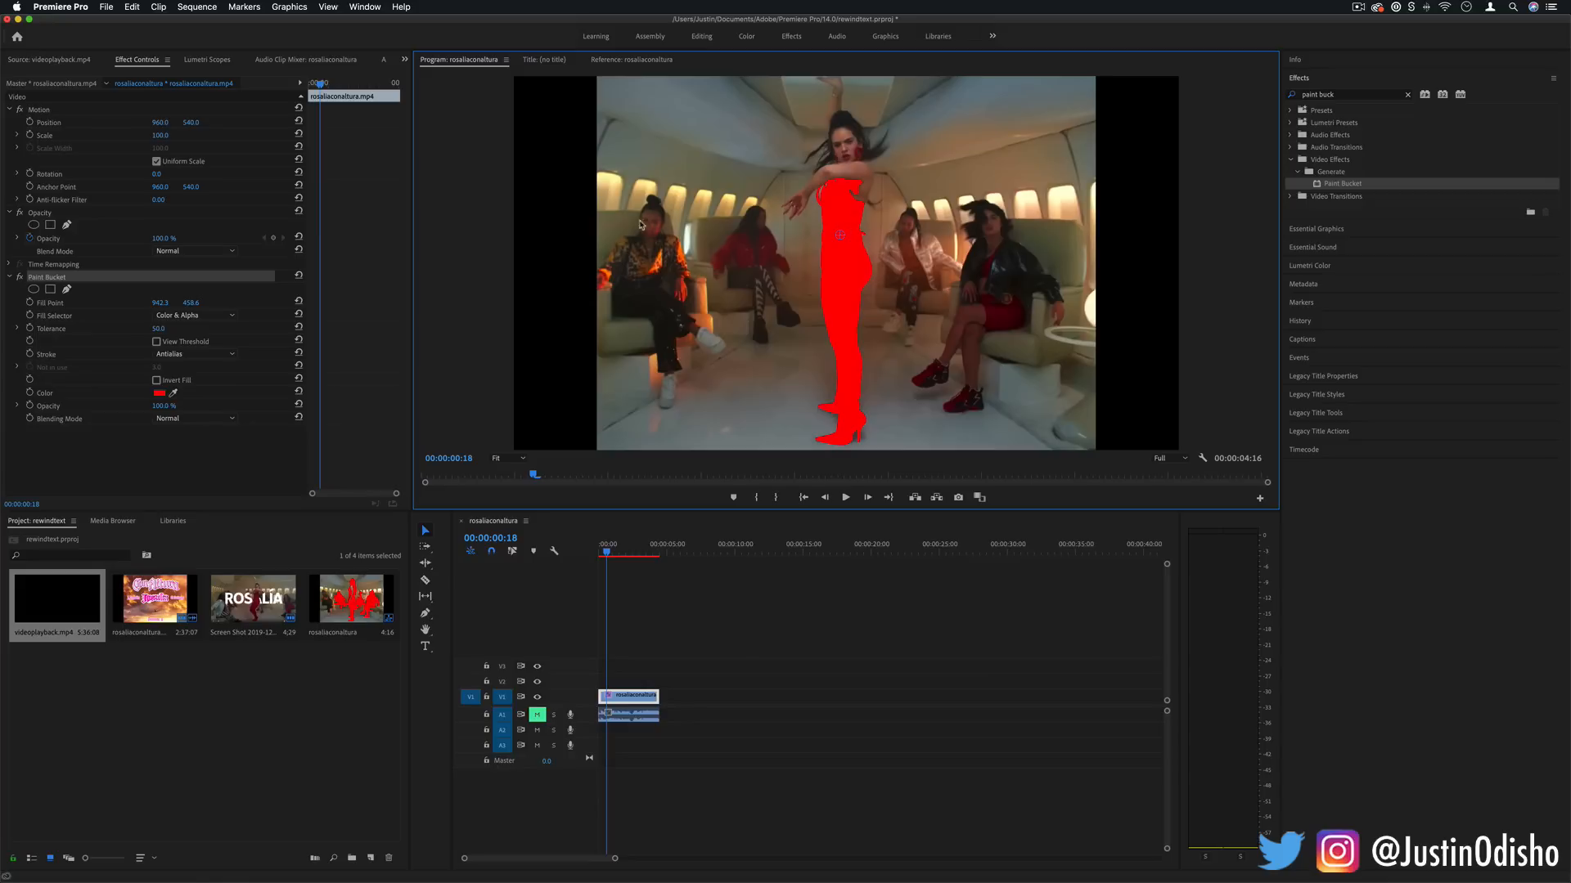
mouse_move(843, 214)
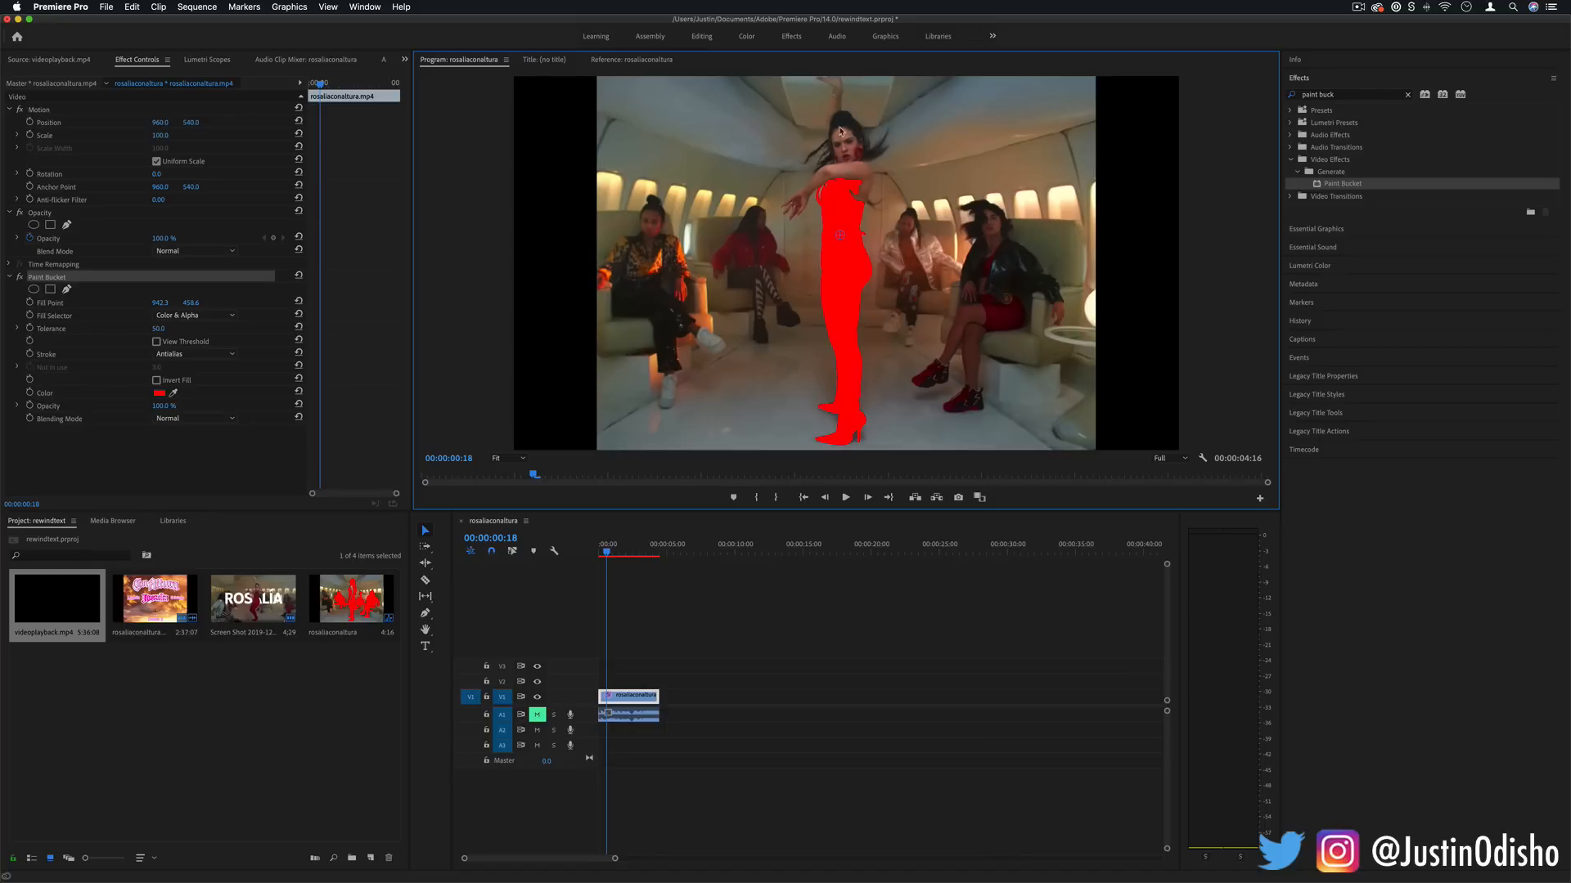
mouse_move(830, 77)
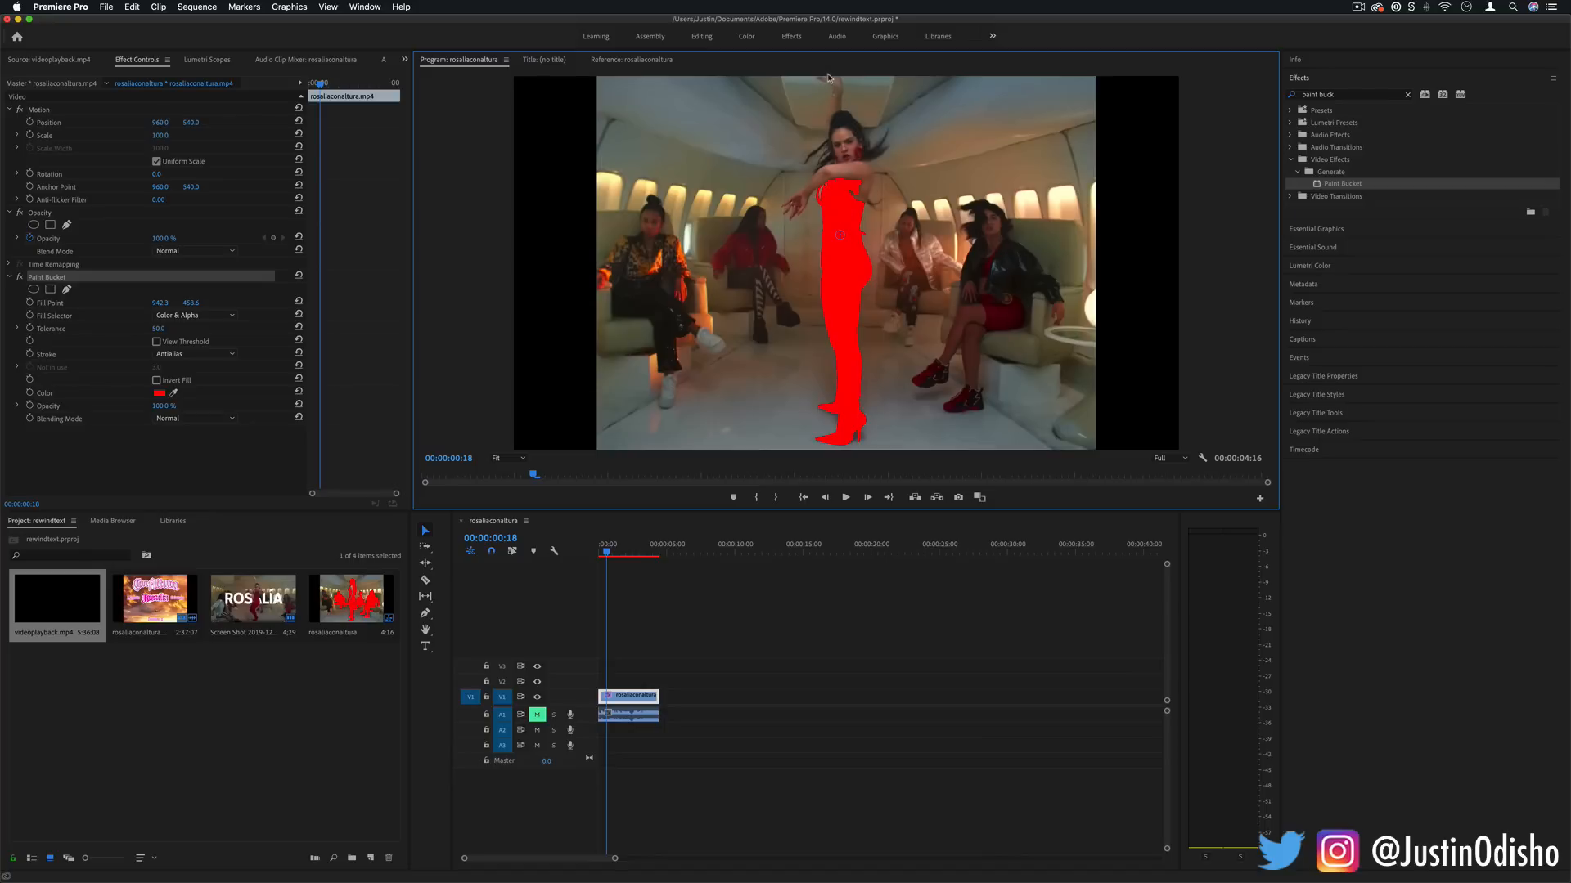
mouse_move(425, 648)
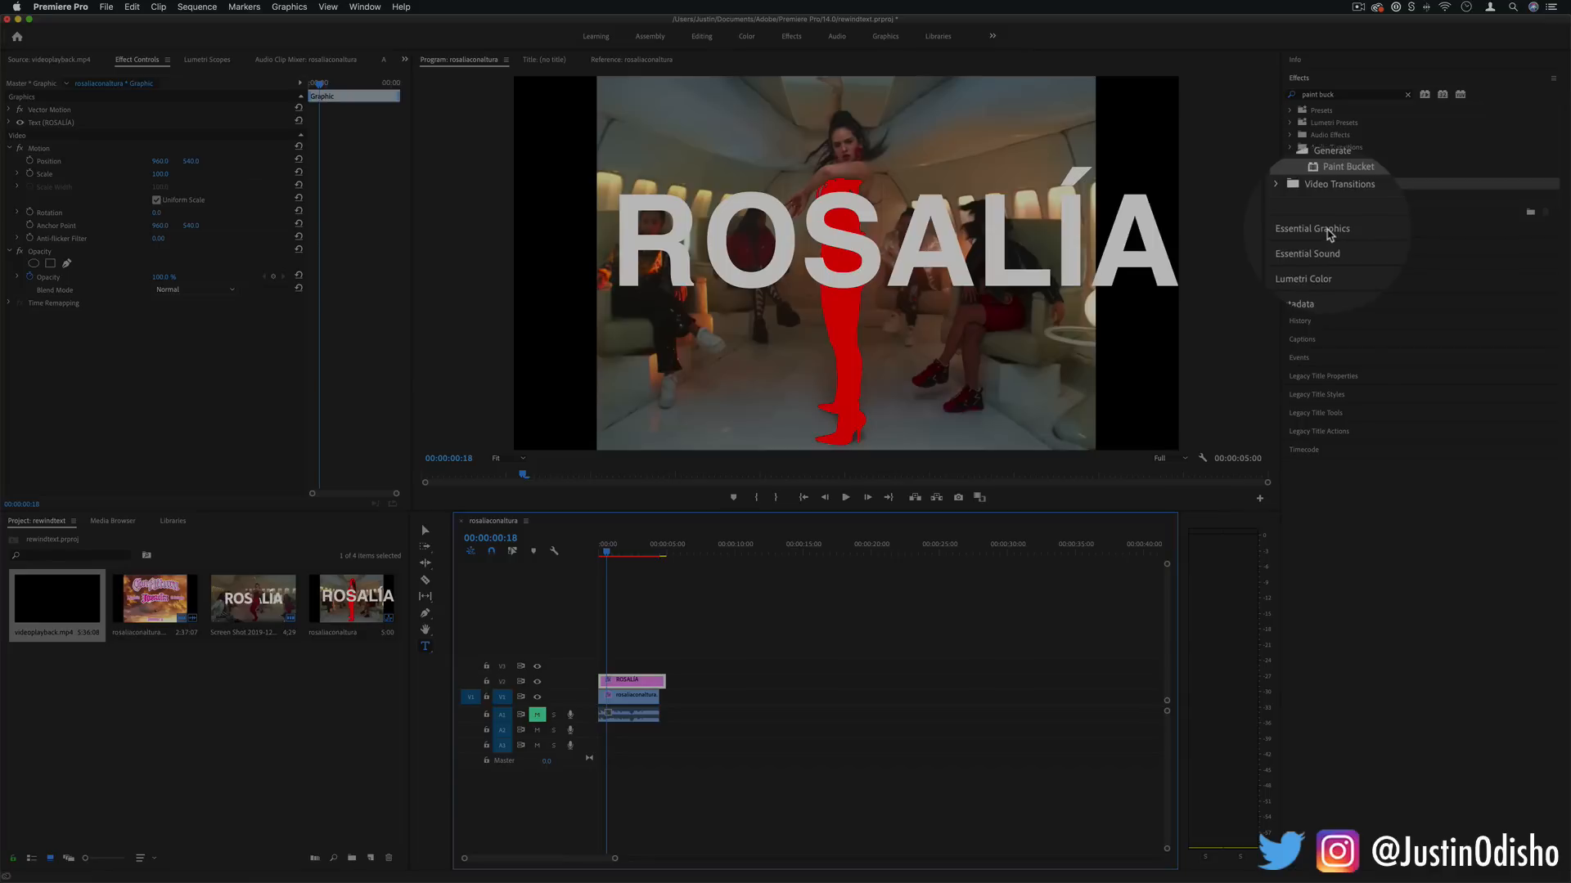
Step: Centre the ROSALÍA title horizontally in the frame from its Essential Graphics settings
click(1312, 229)
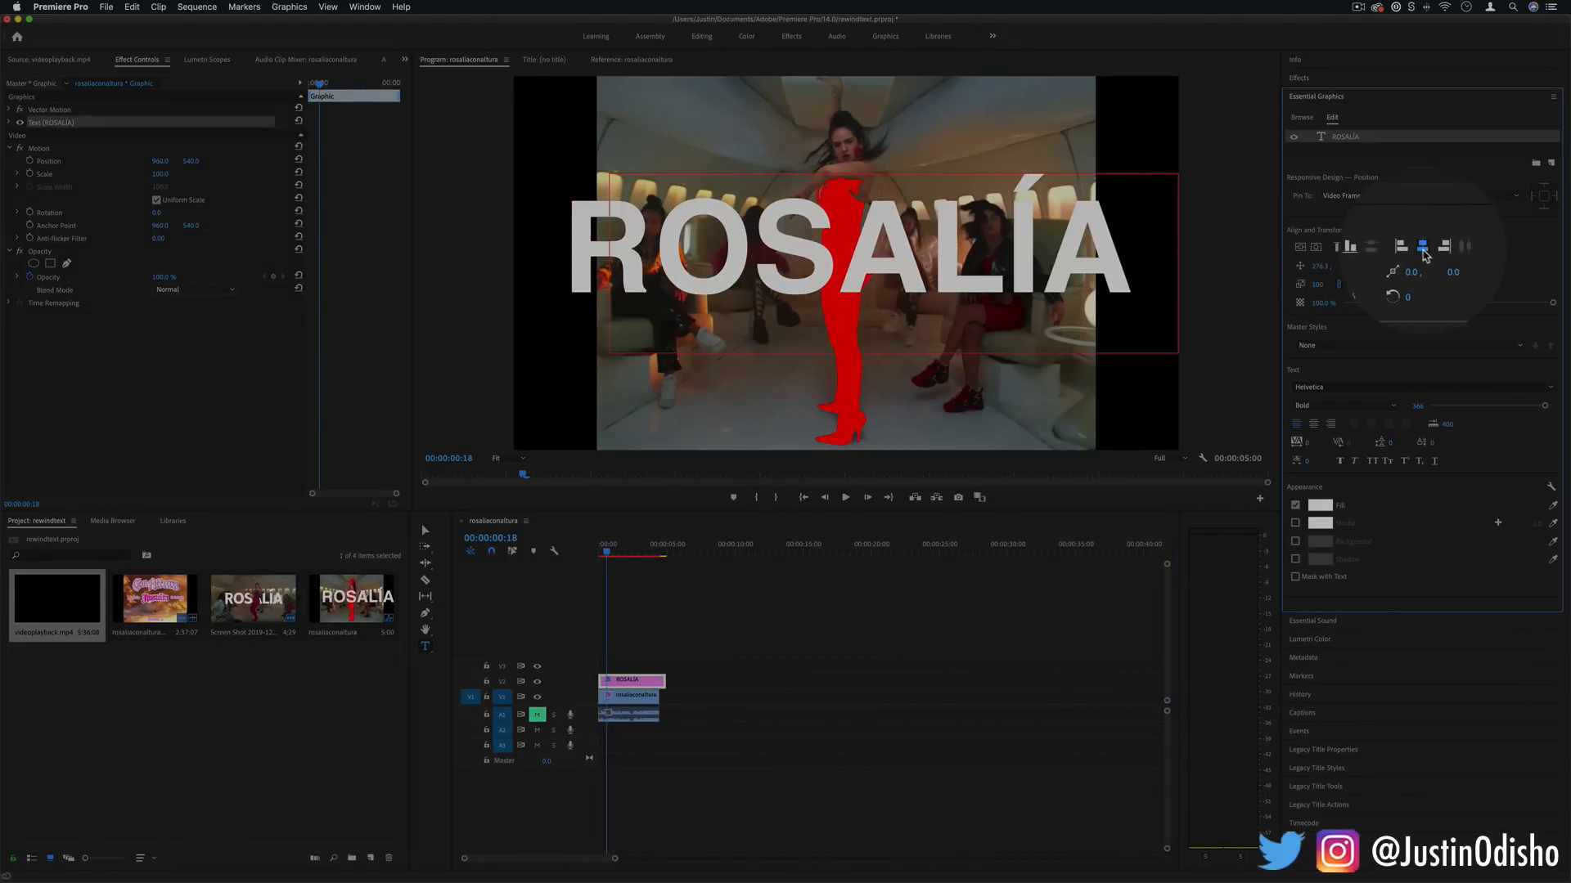
click(794, 599)
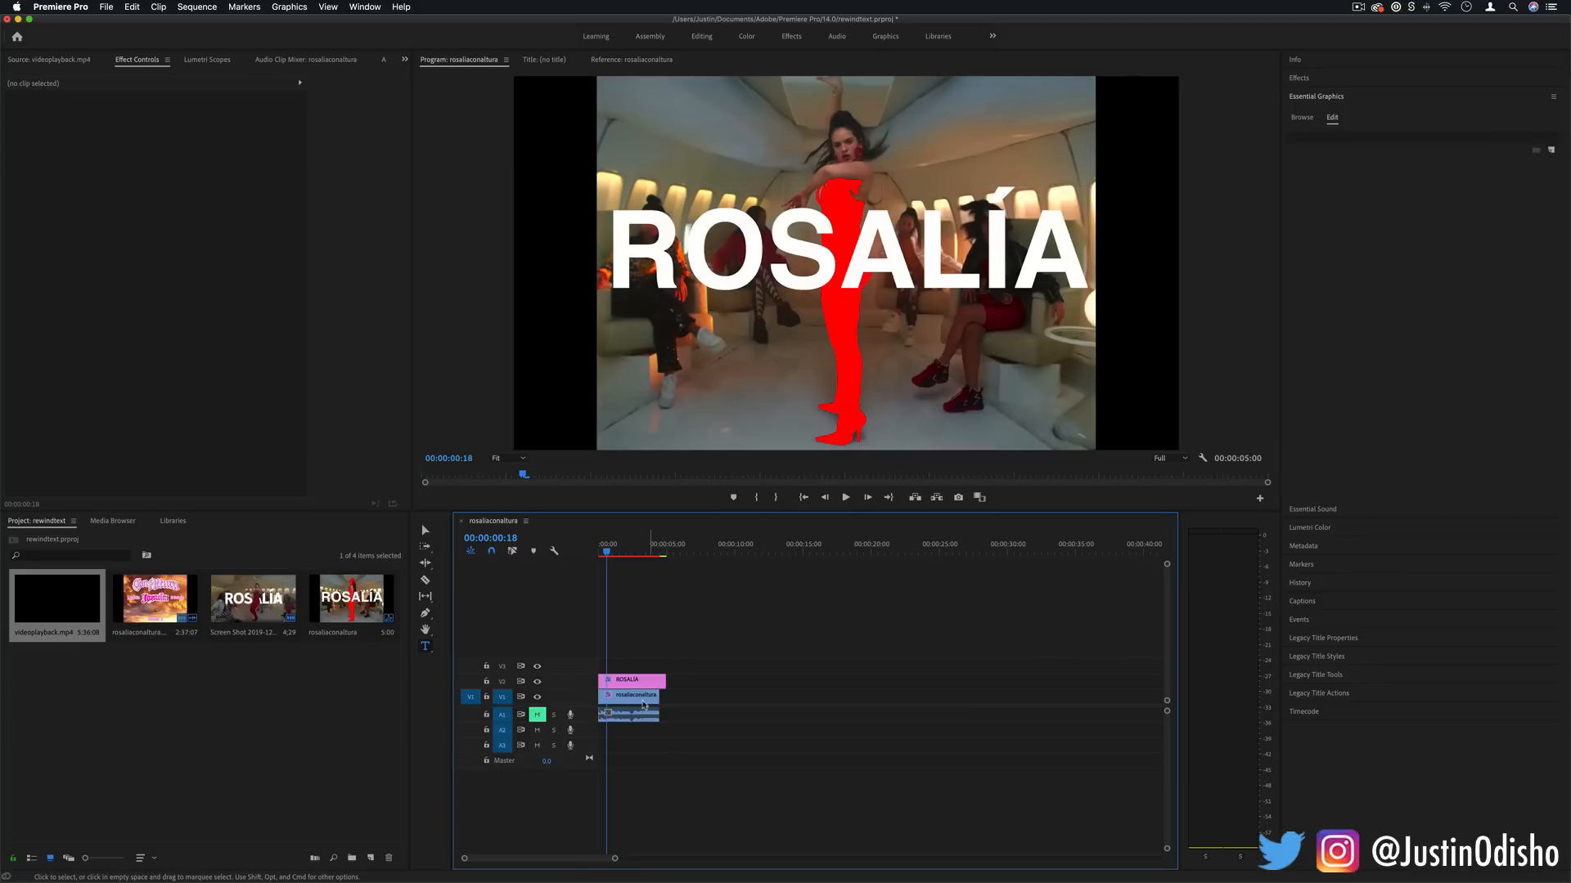
Step: Set the dance clip's Paint Bucket blending mode to Stencil Alpha
click(629, 696)
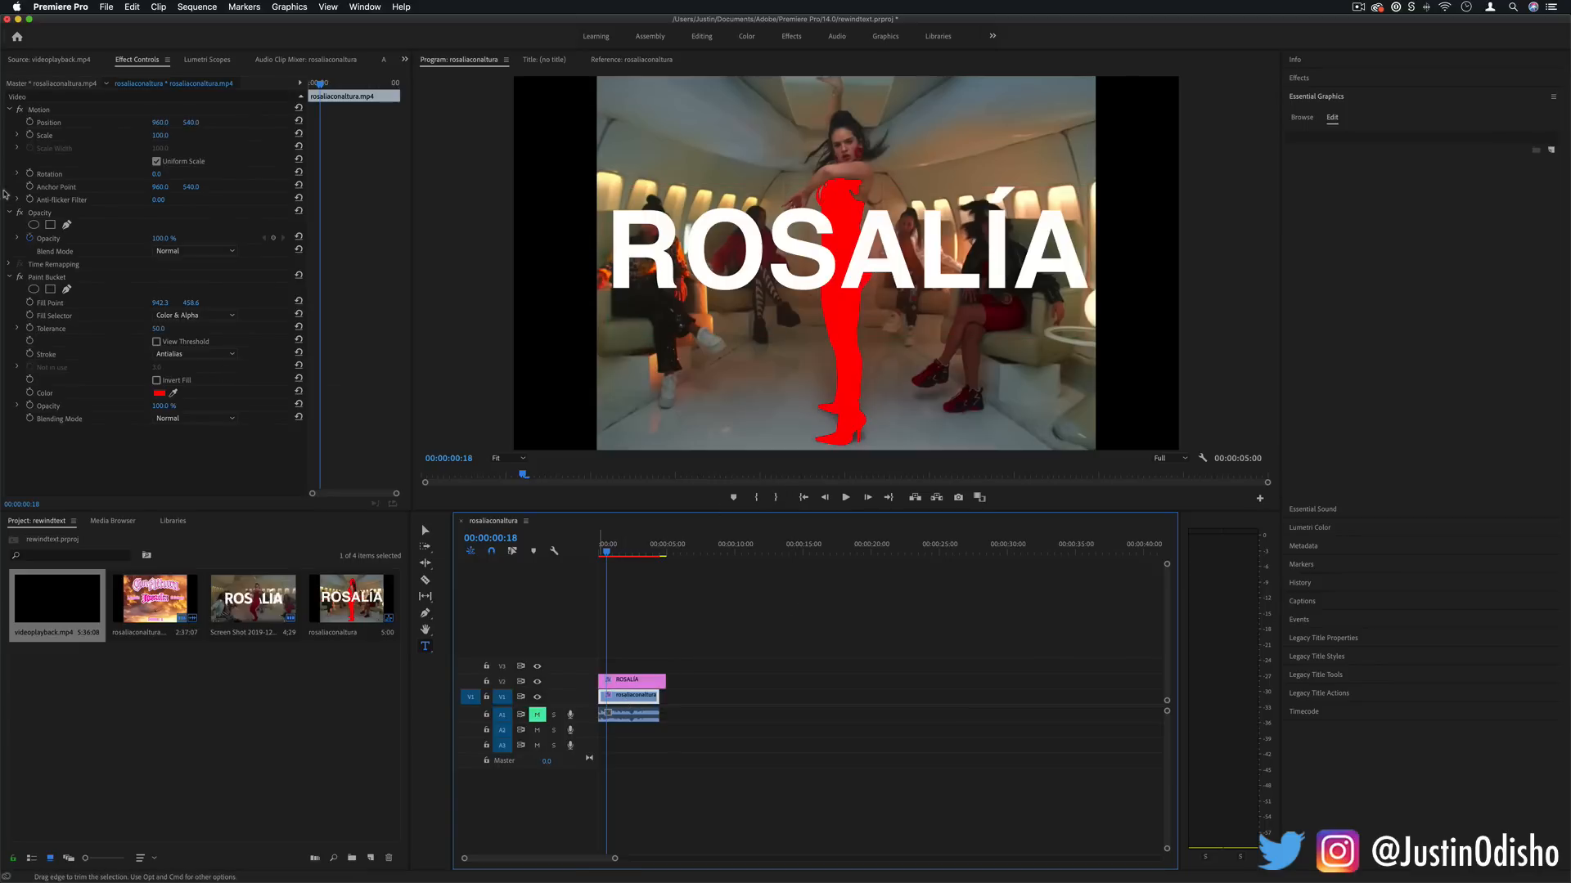
click(47, 276)
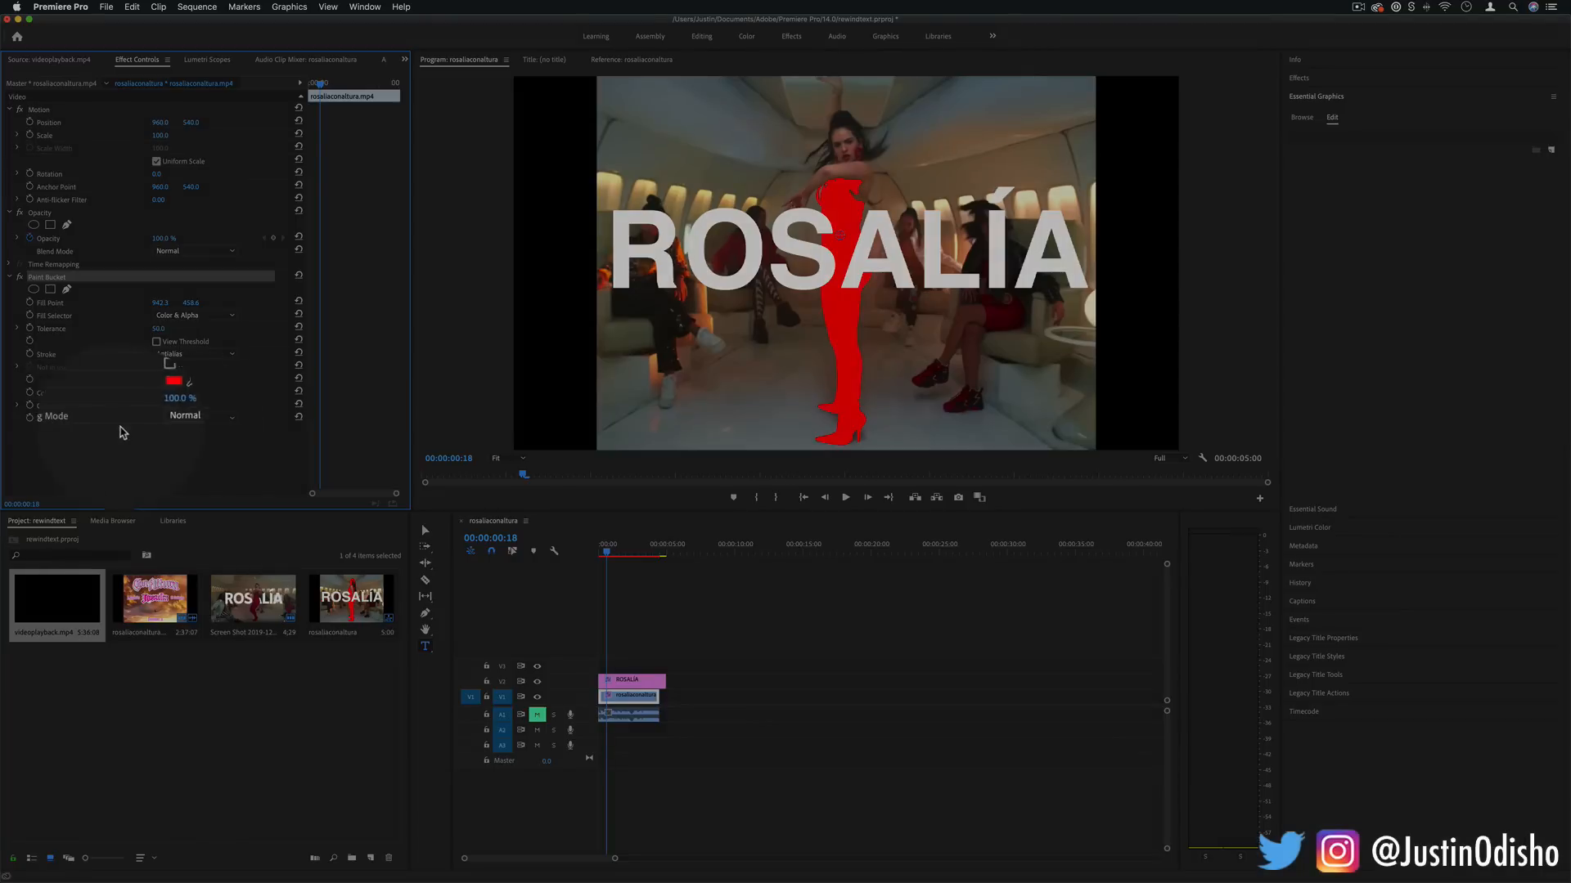
click(184, 416)
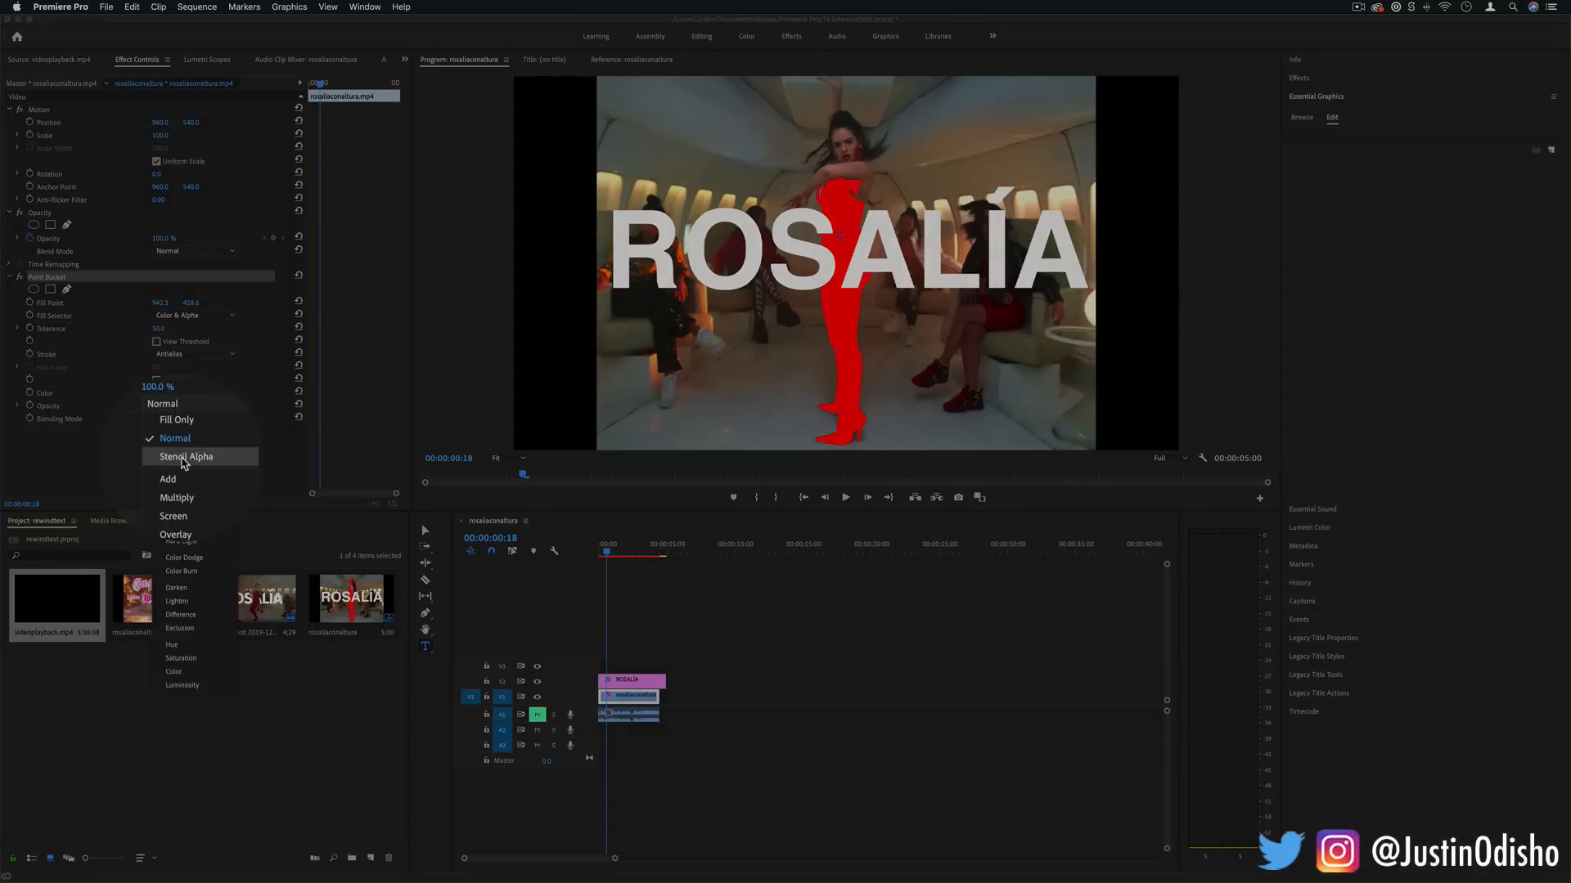
click(186, 456)
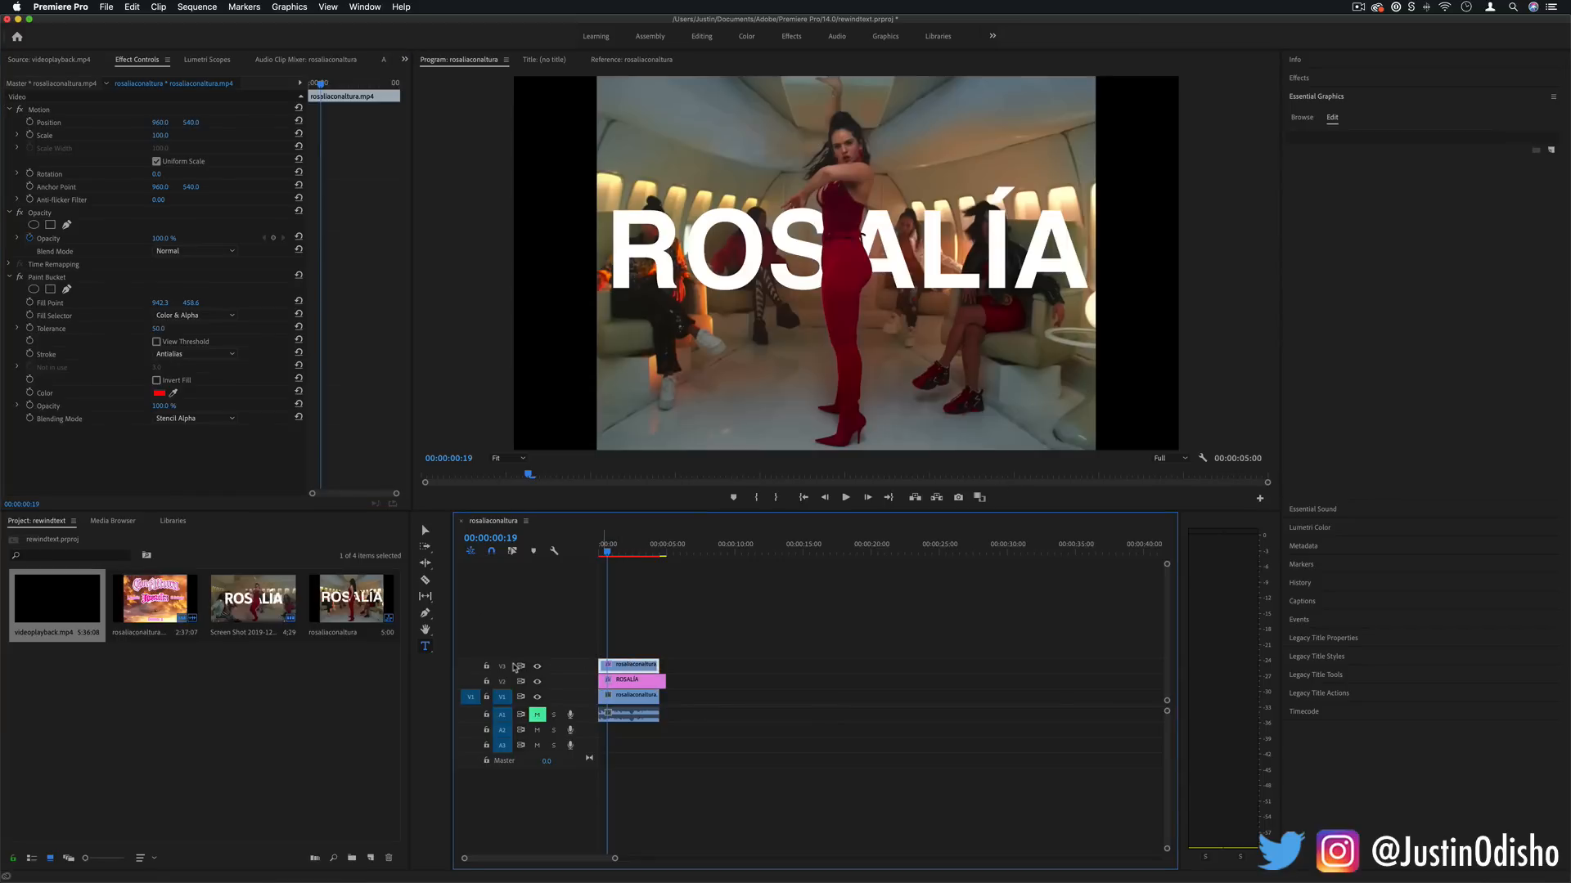
Step: Enable keyframing on the Paint Bucket Fill Point of the top dance copy
click(630, 679)
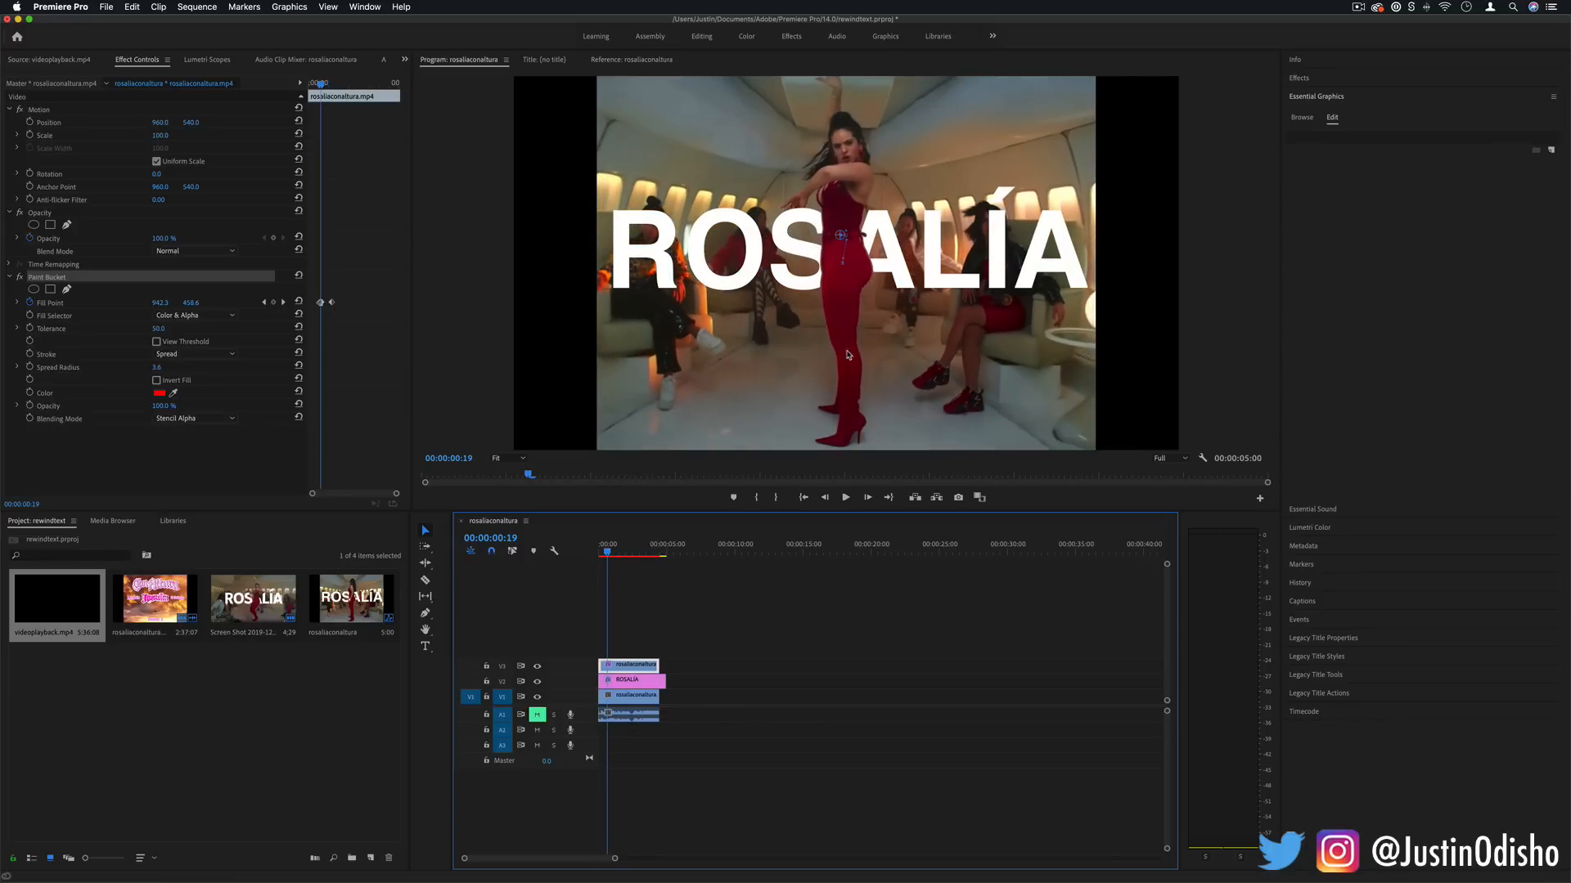
mouse_move(851, 358)
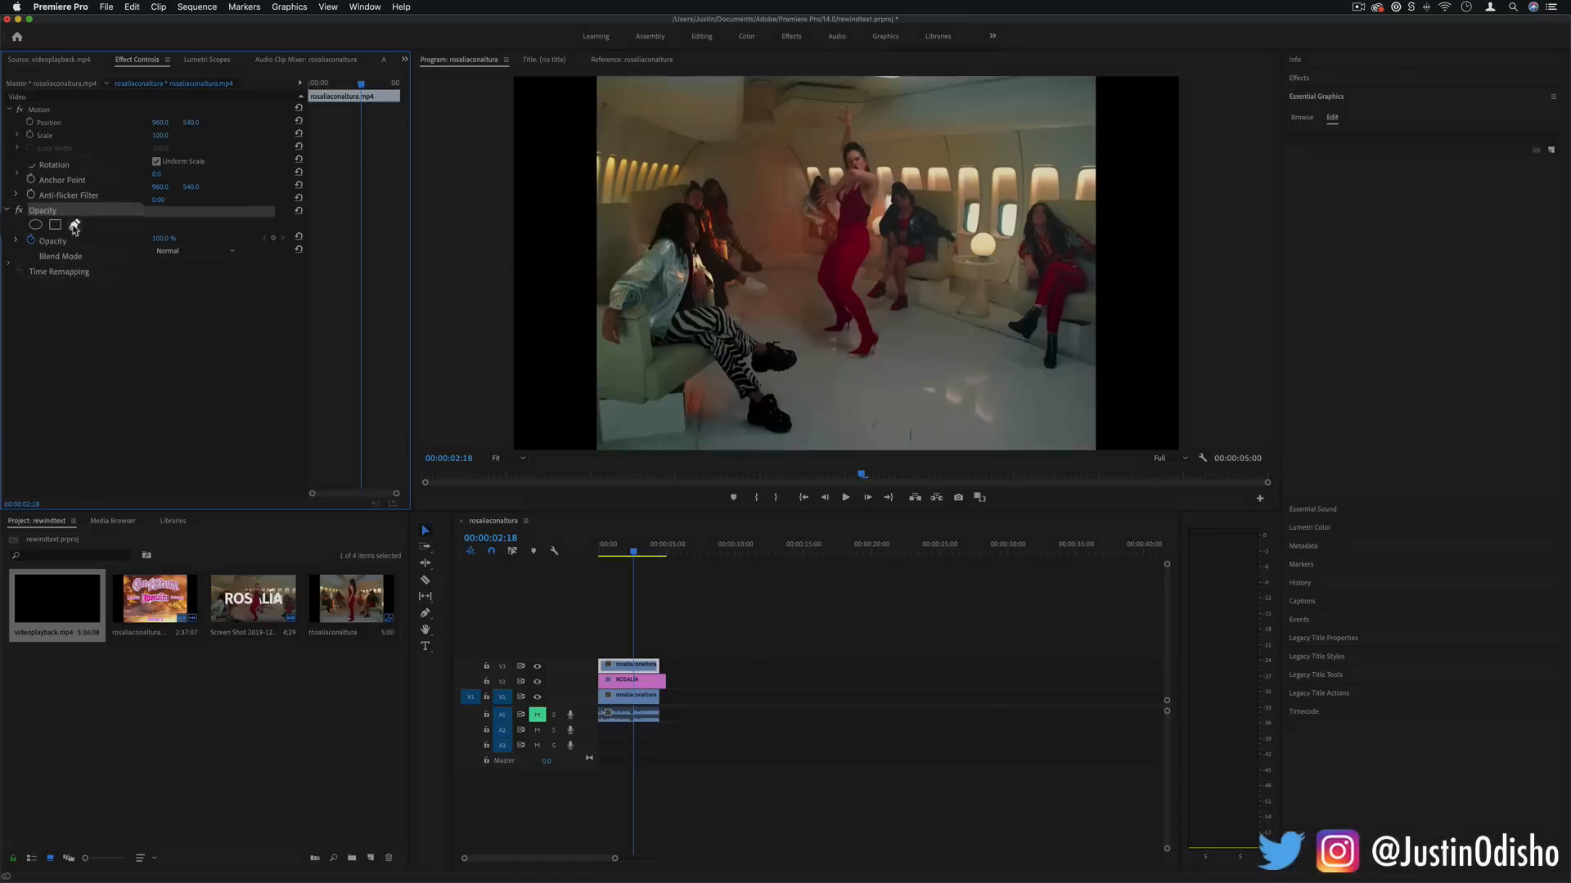
Step: Start a freeform Pen opacity mask on the top dance clip
click(49, 224)
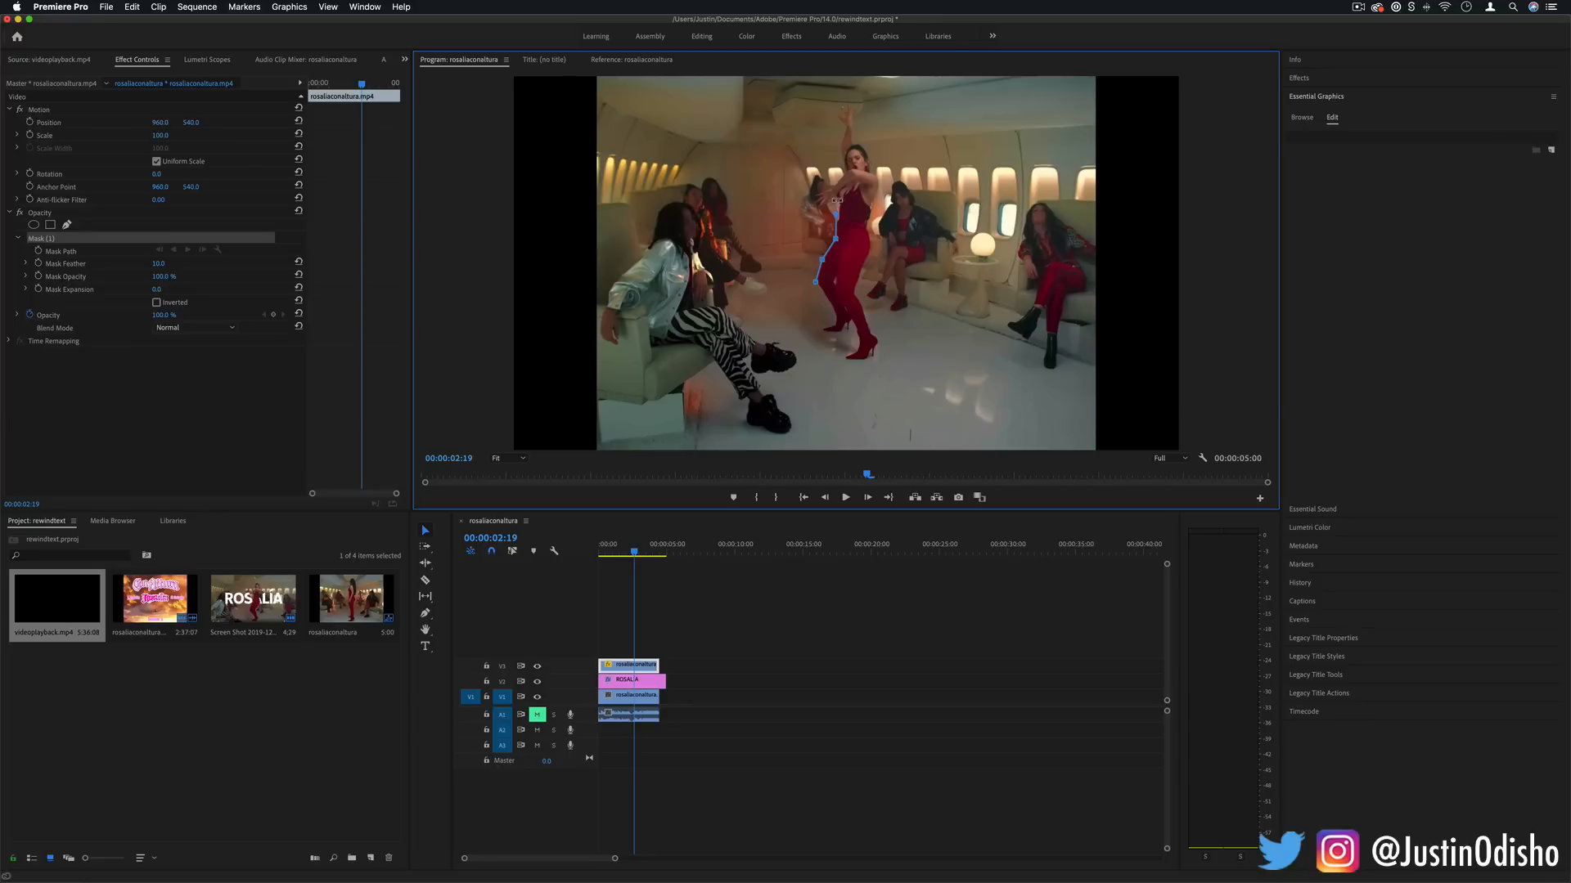
mouse_move(536, 437)
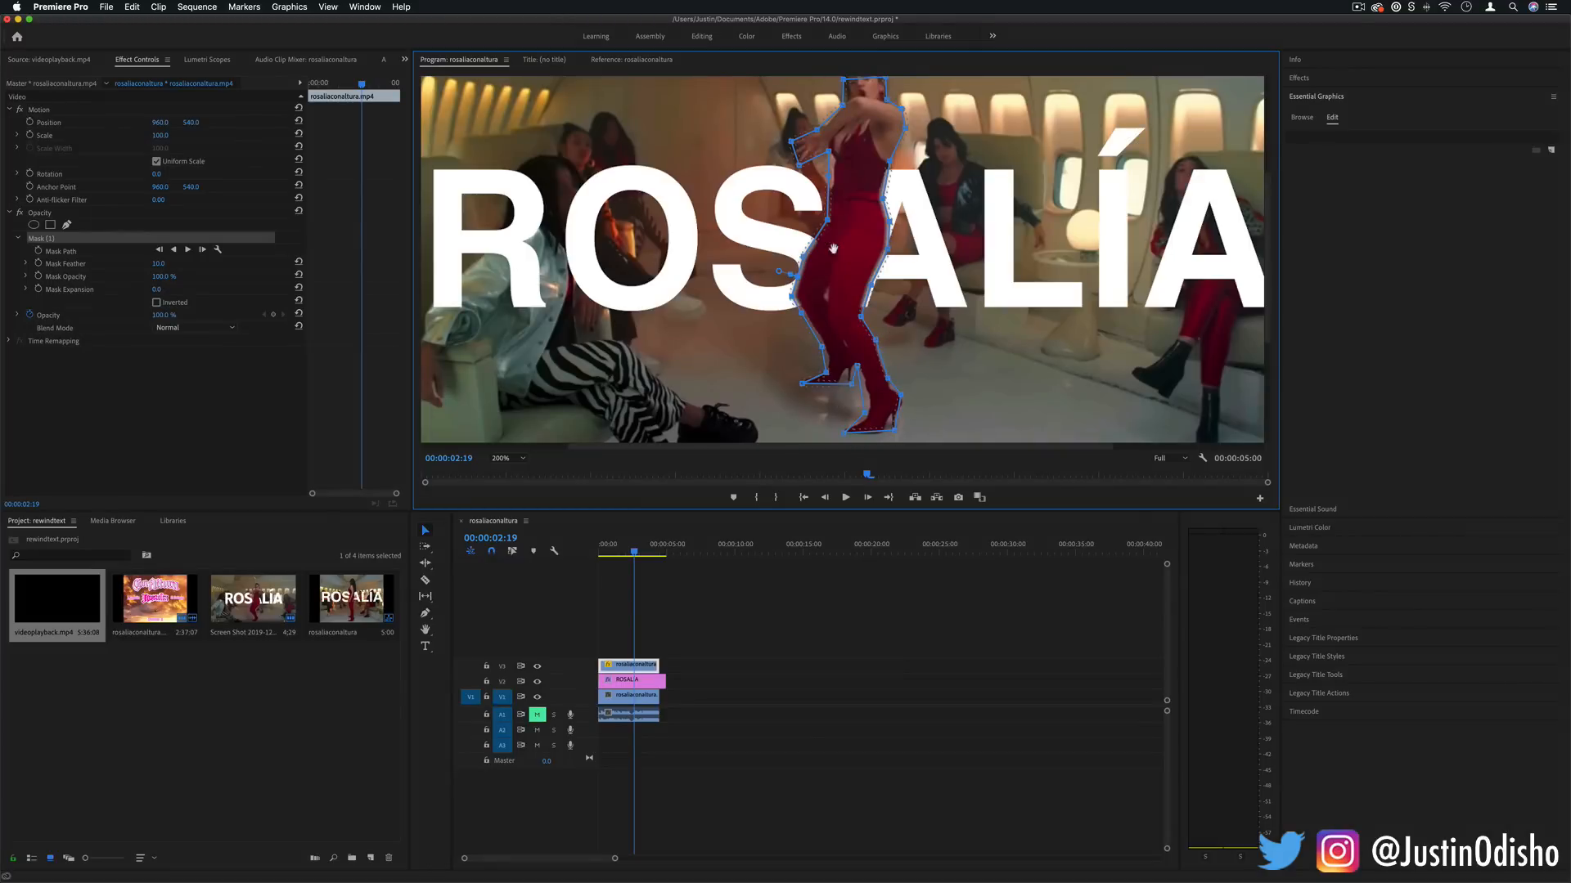
Step: Adjust the dancer mask's feather and review the masked result on the top clip
click(504, 458)
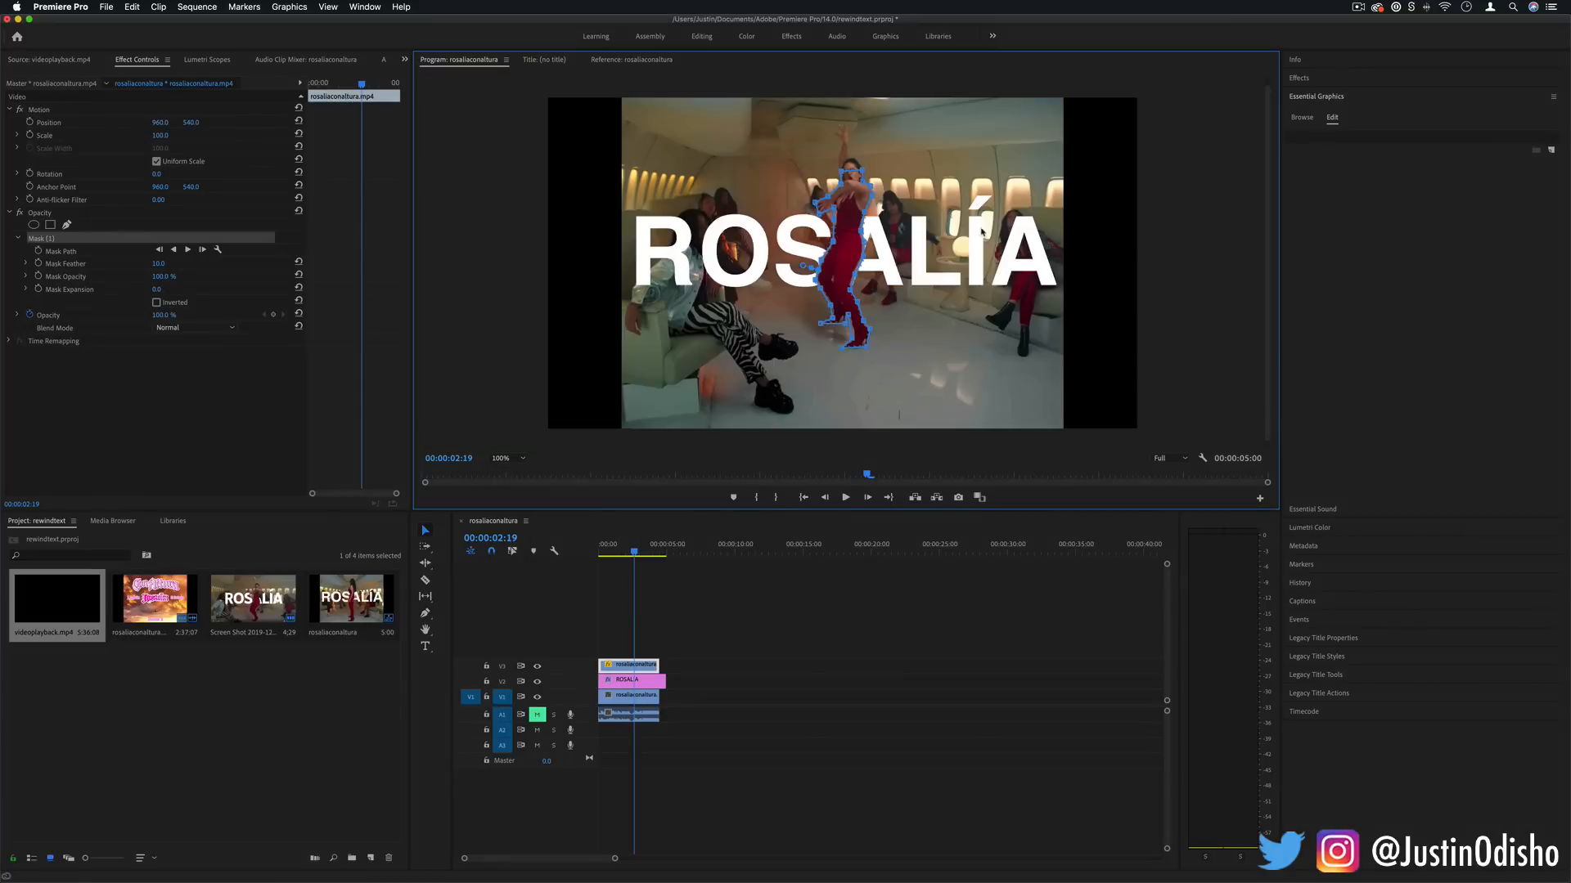
click(644, 579)
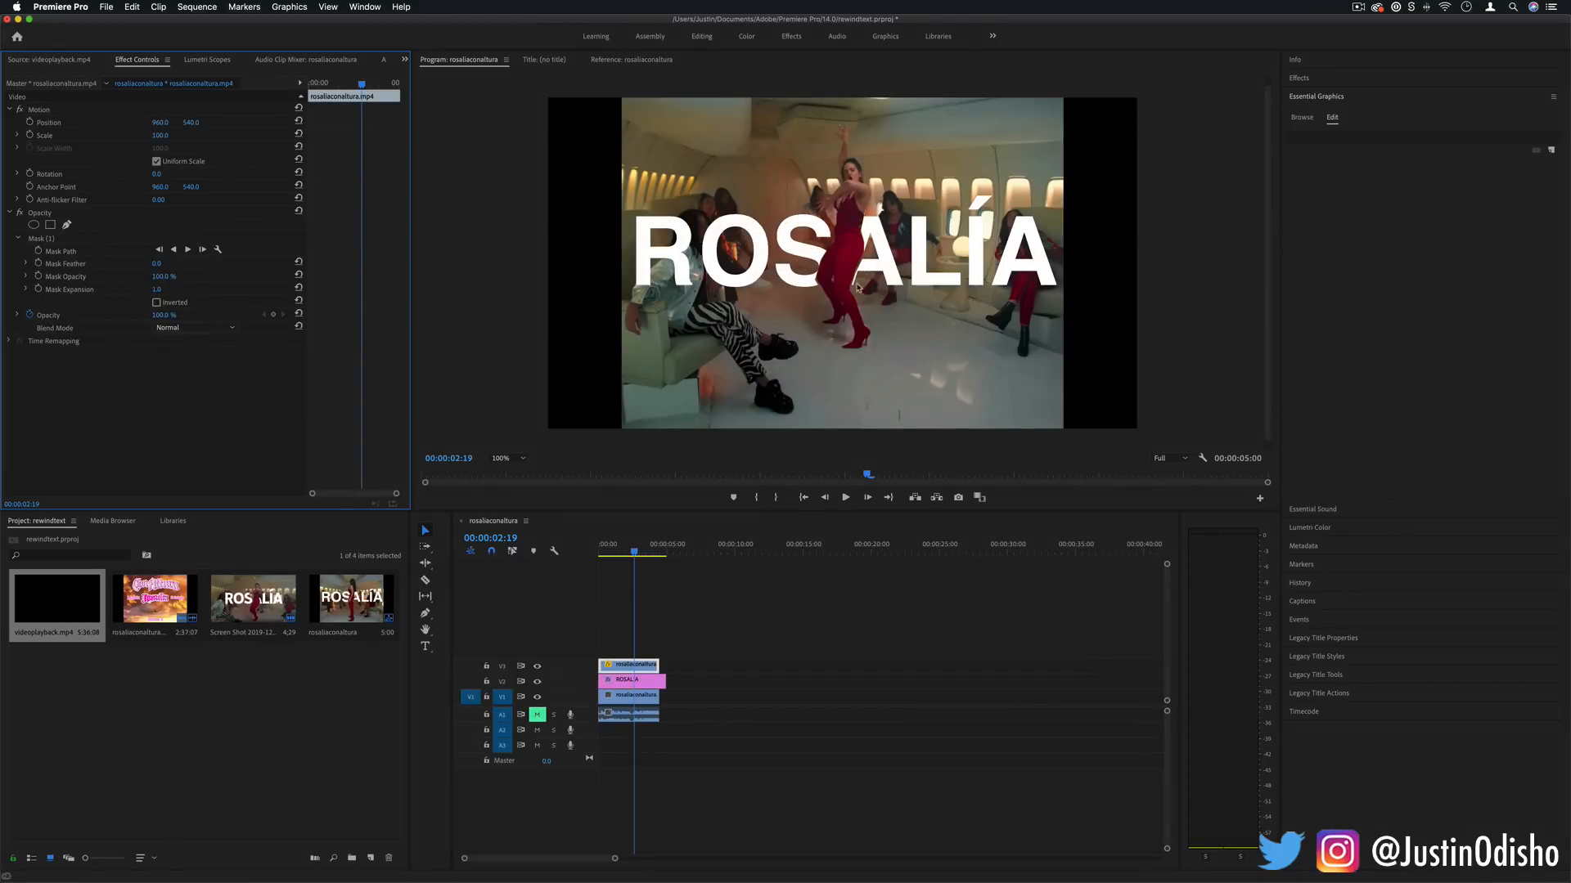
key(cmd)
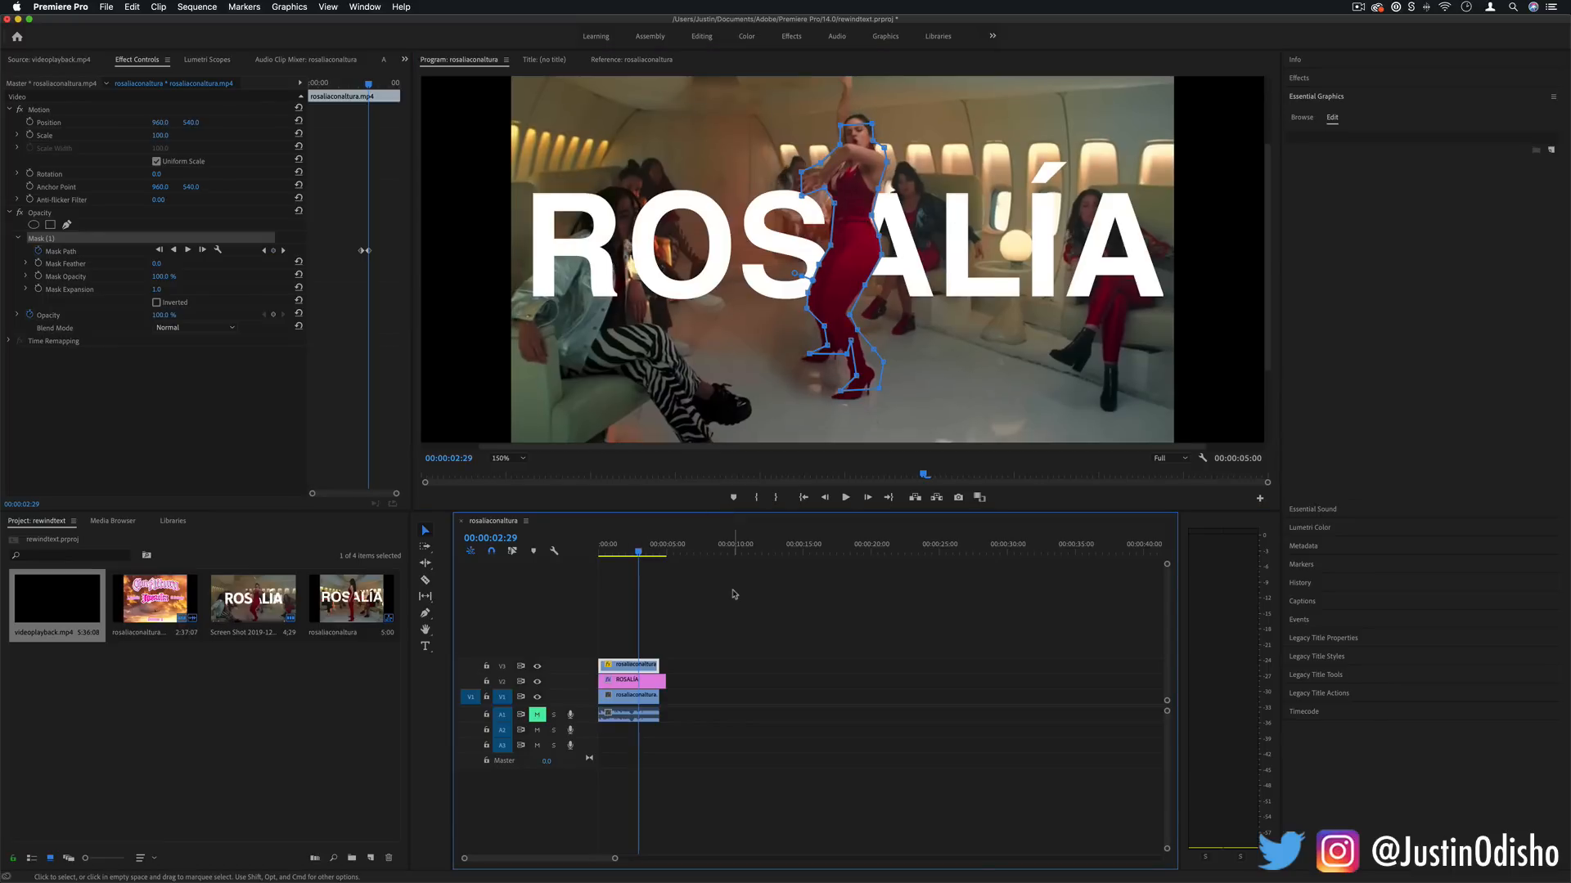
click(732, 593)
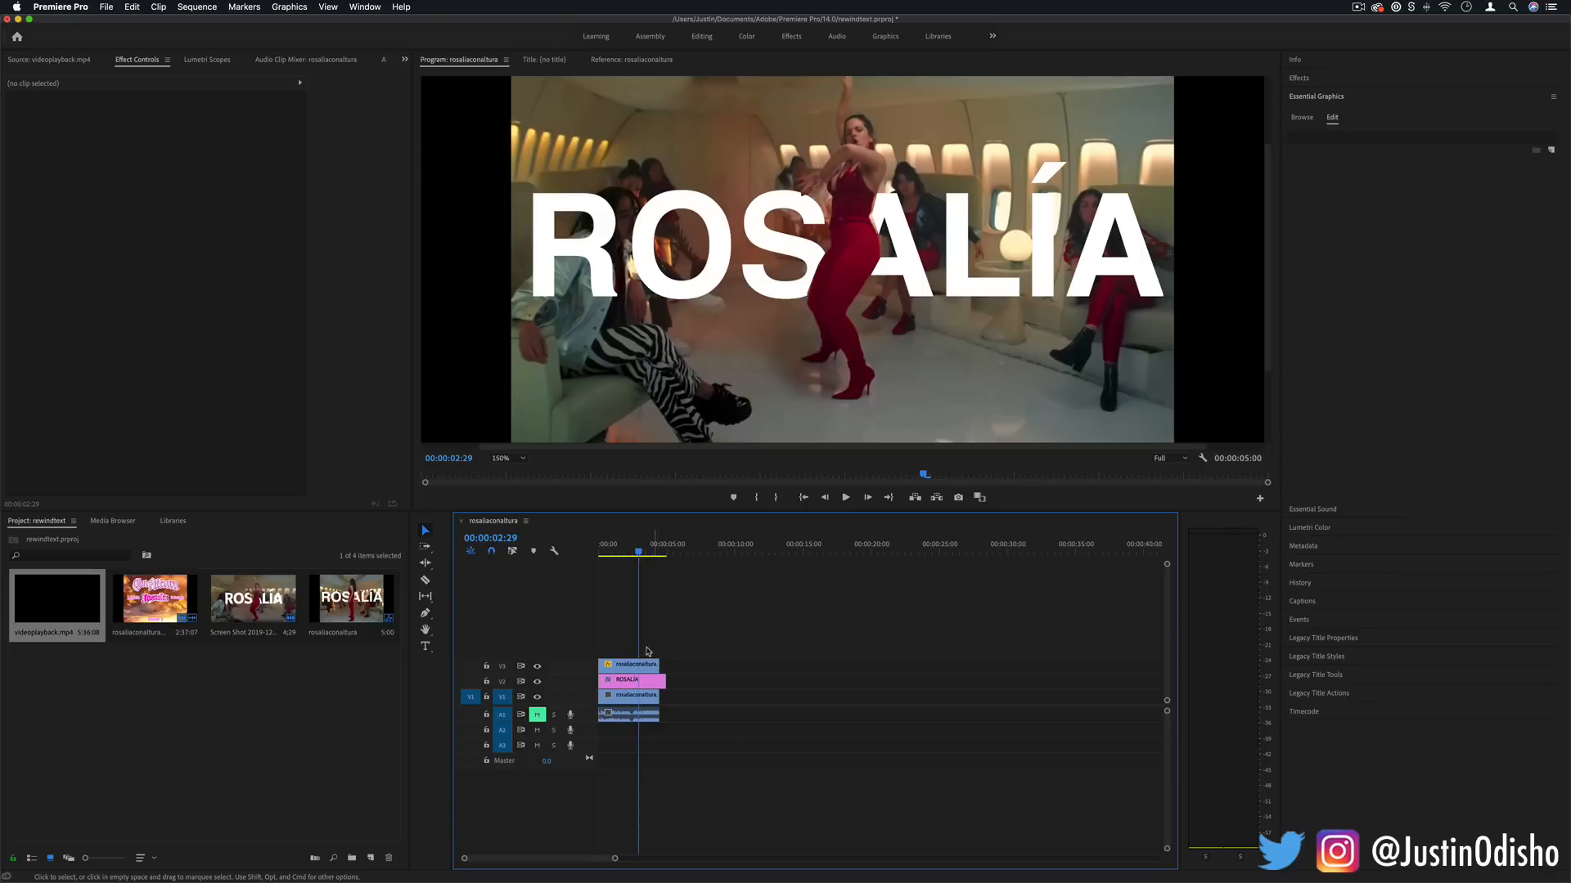
click(628, 664)
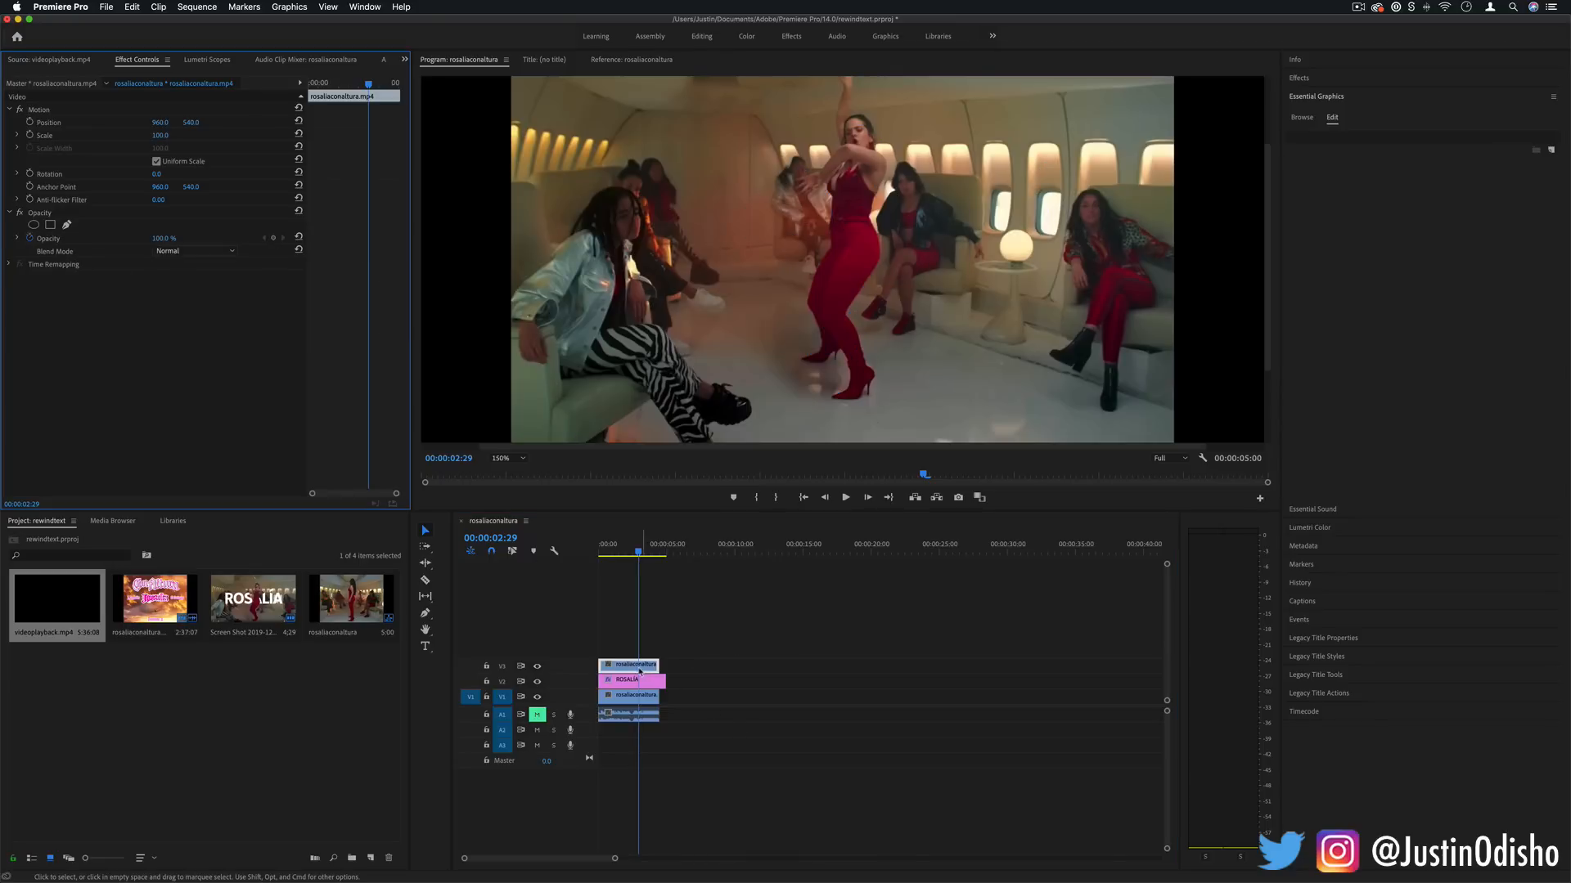
Step: Replace the top V3 dancer clip with a linked After Effects composition
right_click(629, 679)
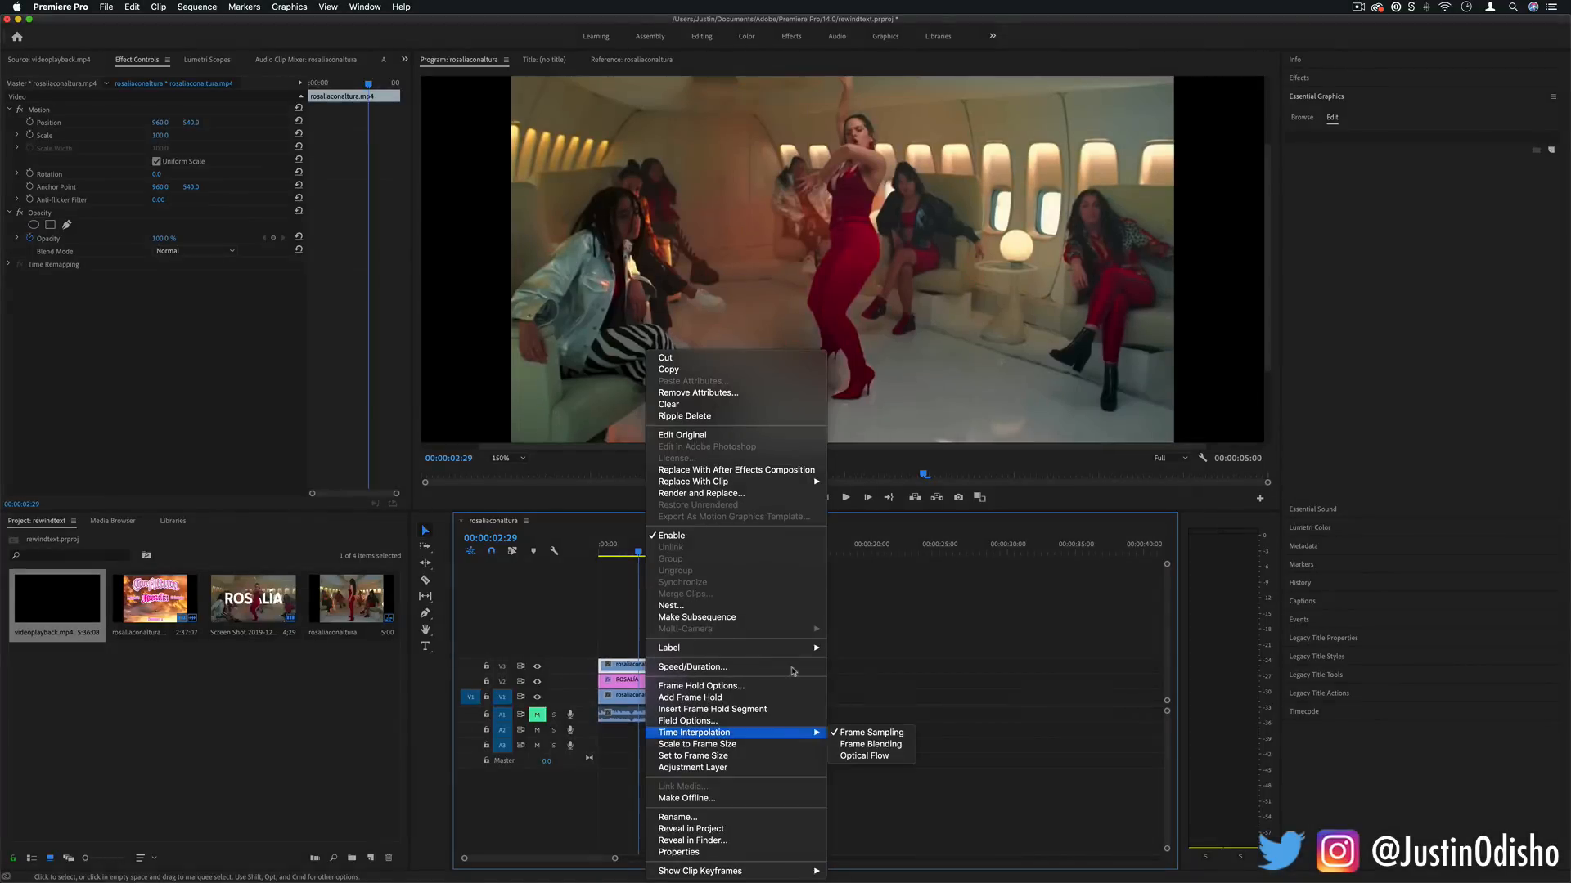
mouse_move(736, 470)
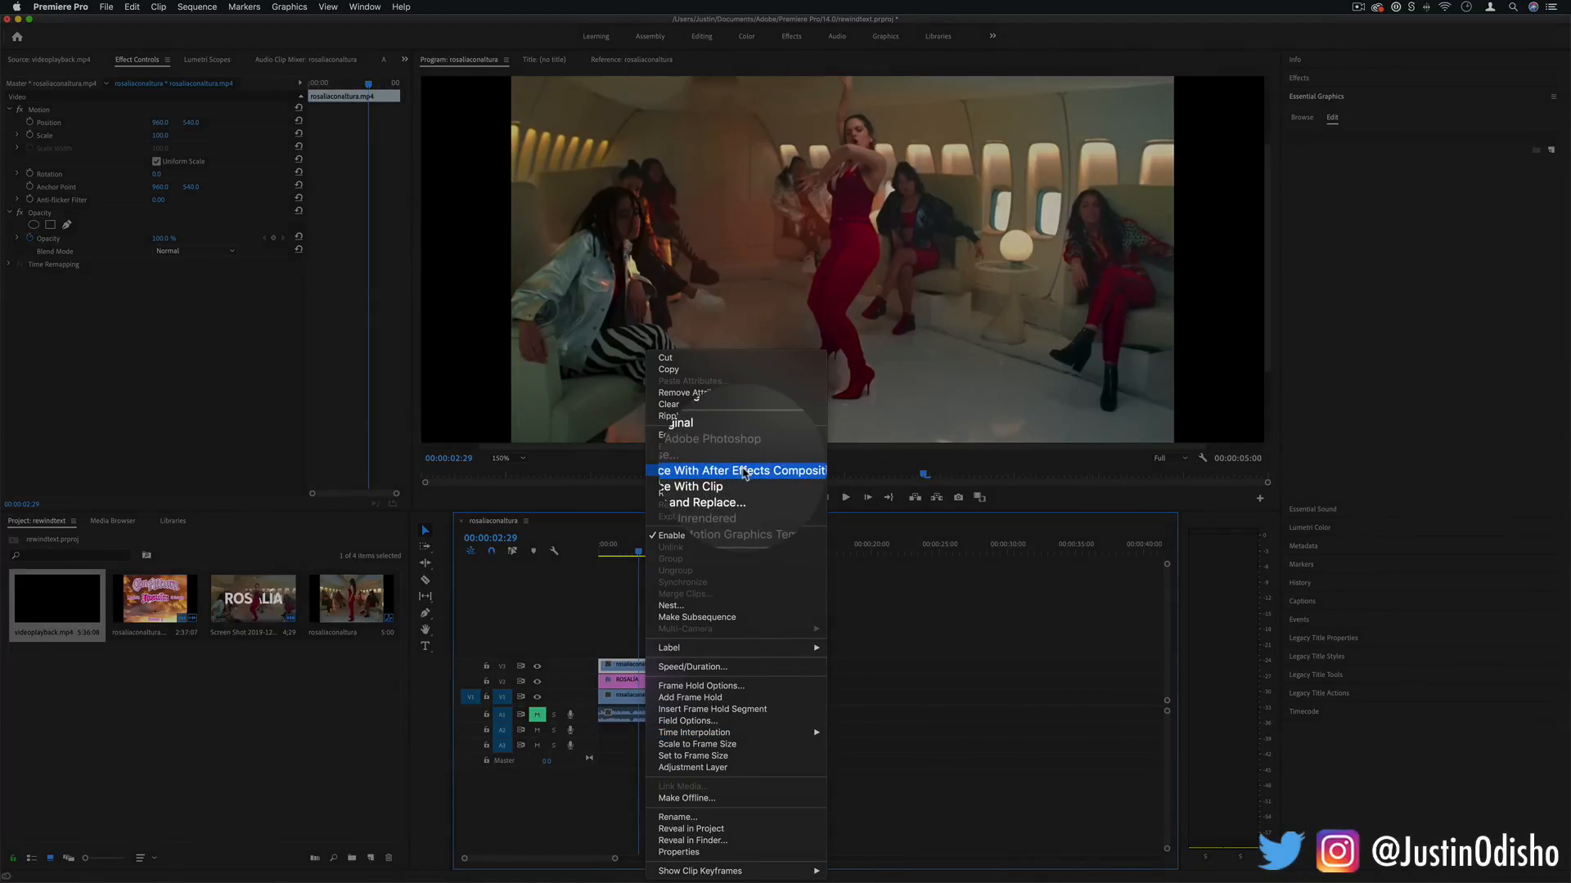
click(741, 469)
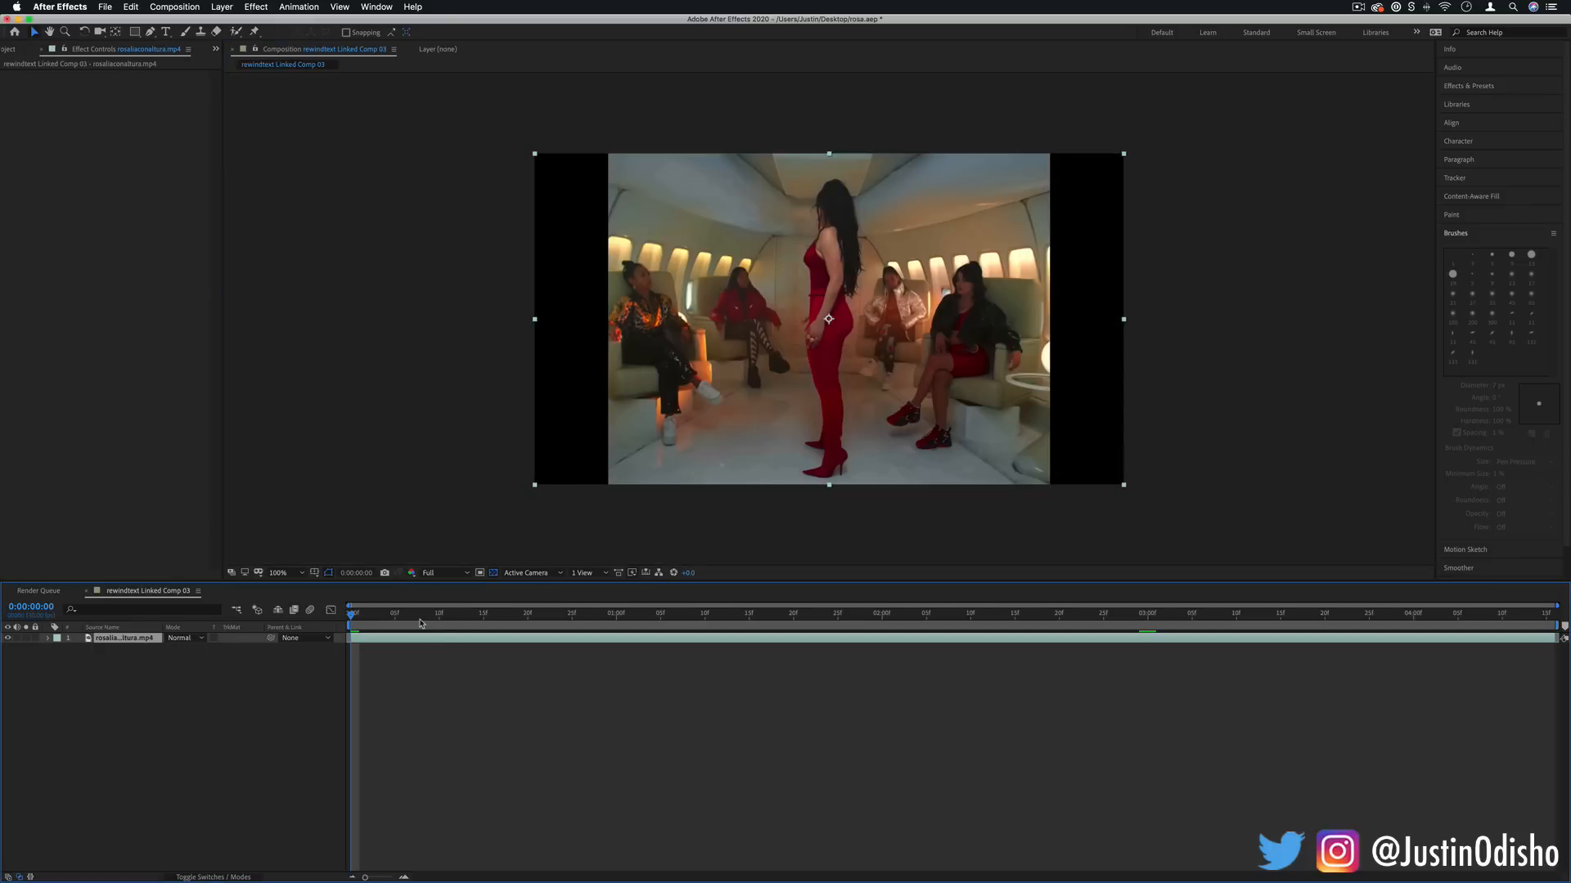
mouse_move(427, 614)
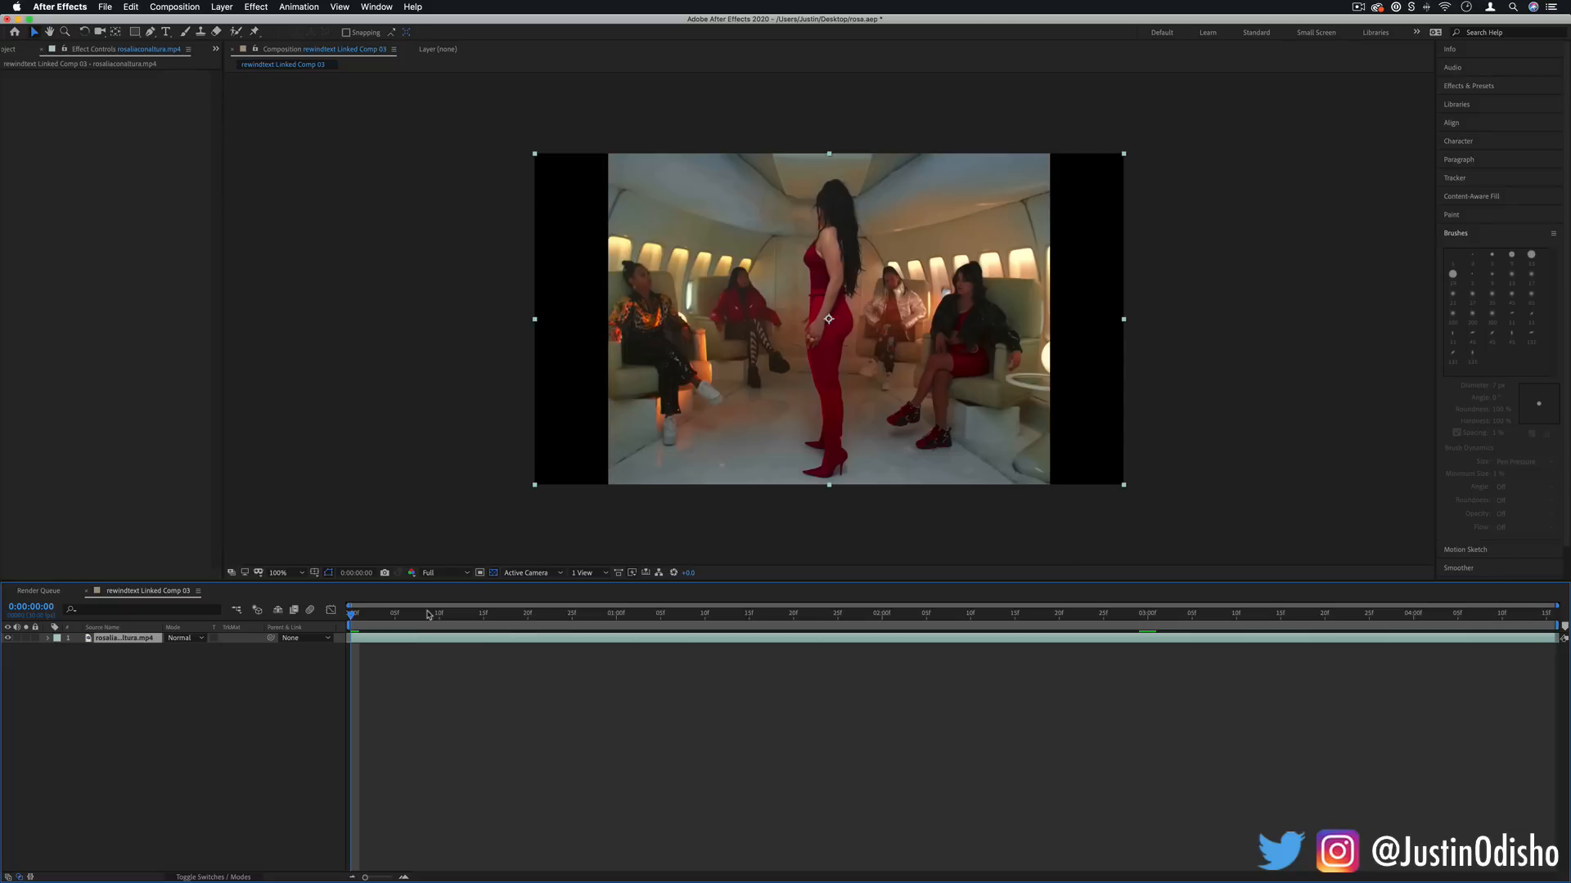
mouse_move(471, 736)
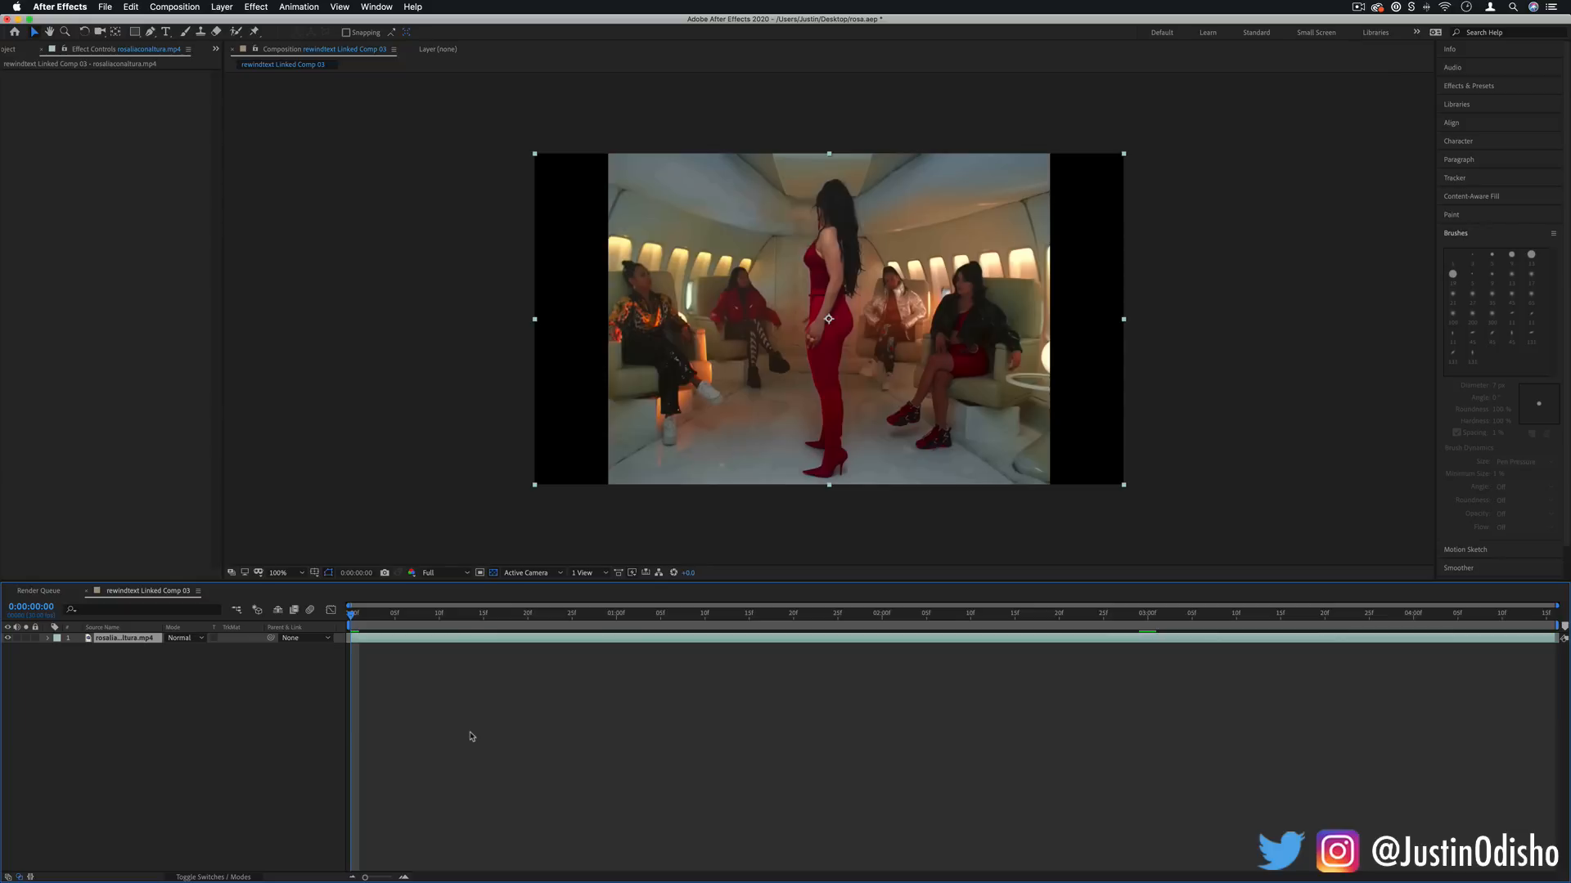
mouse_move(461, 732)
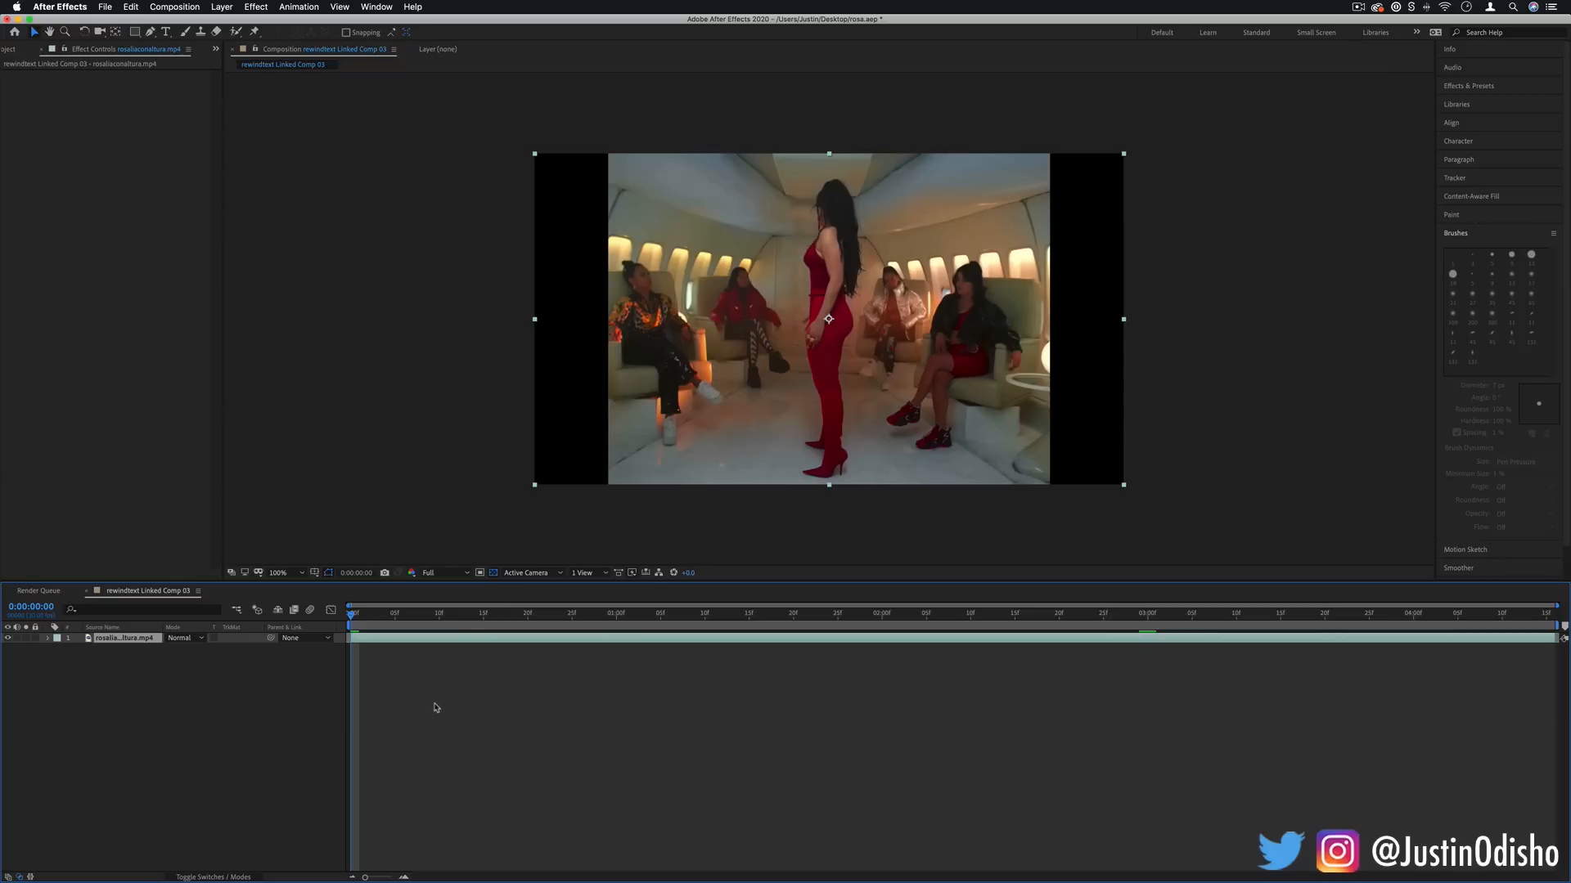
Step: Select the Roto Brush tool and open rosaliaconaltura.mp4 in the Layer panel
click(240, 42)
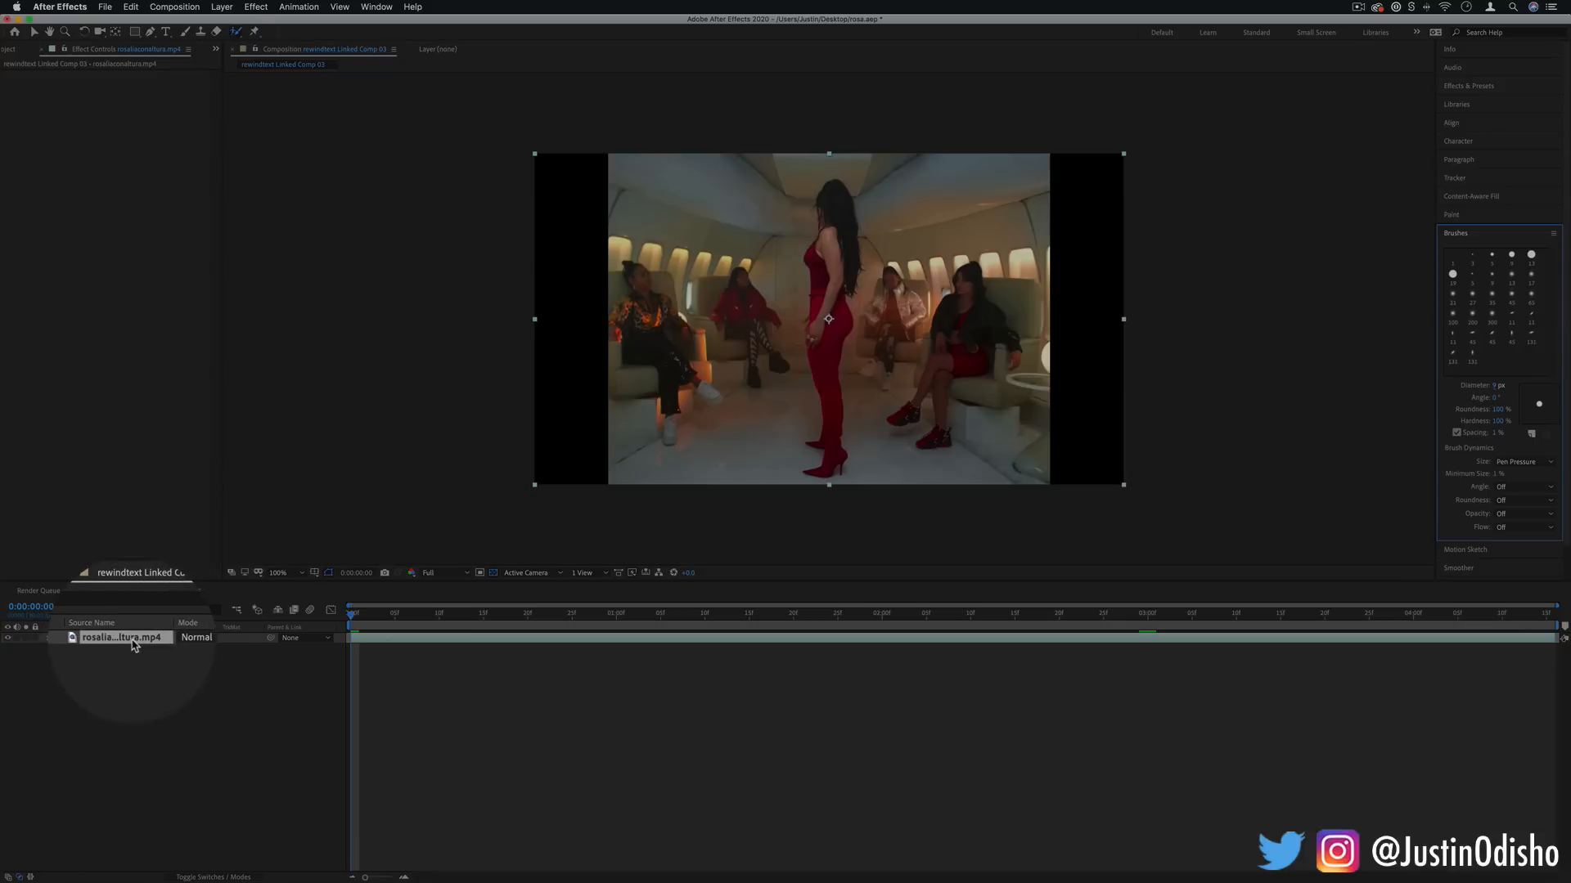
double_click(120, 638)
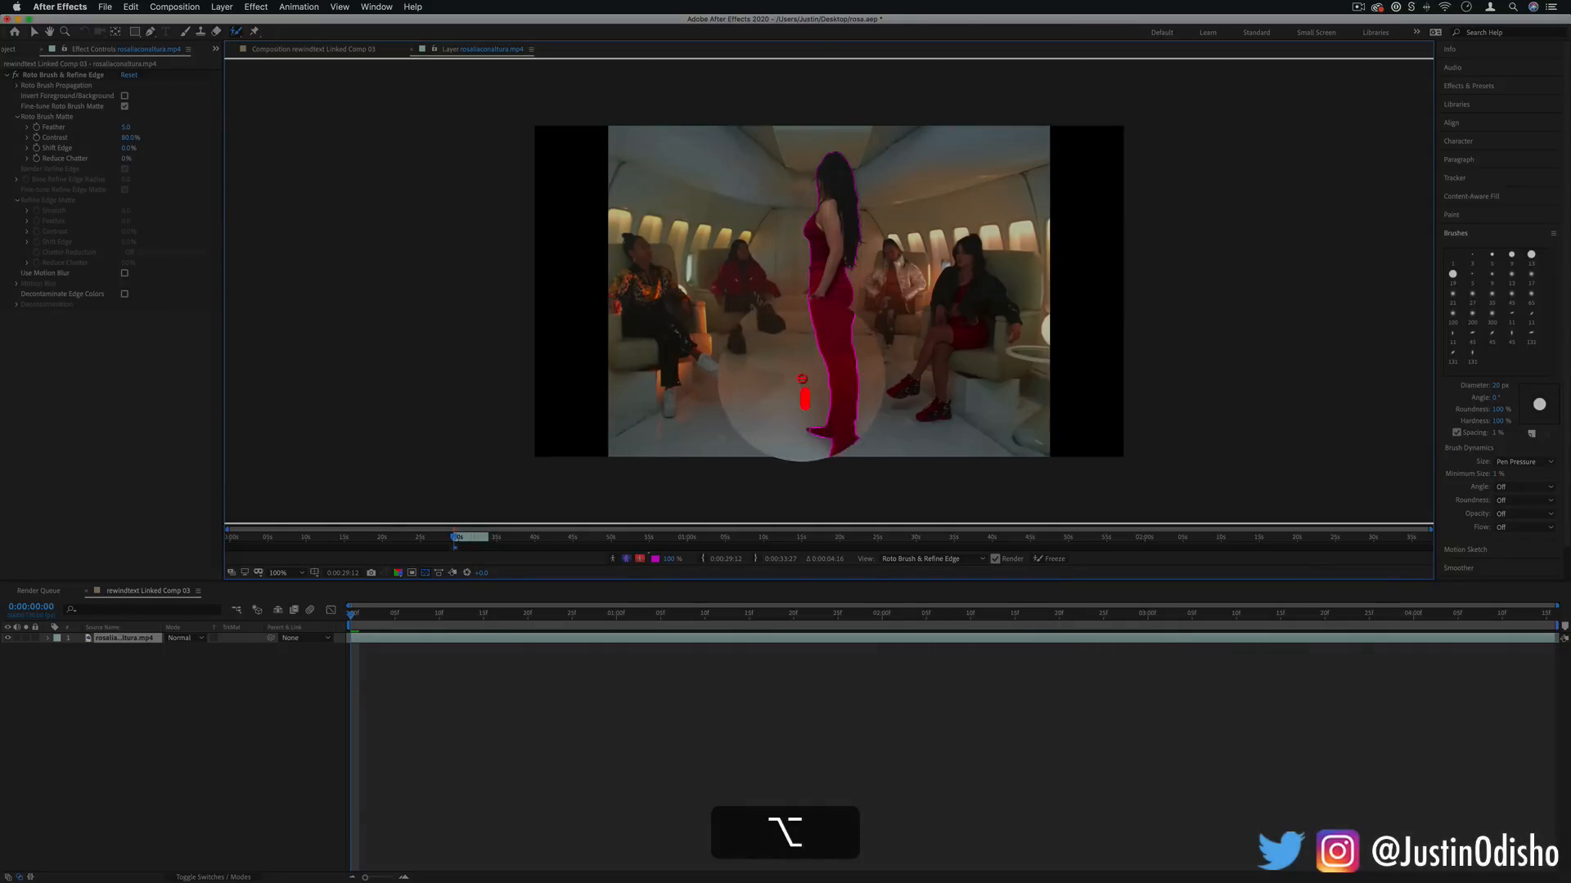
Step: Subtract the floor and left-side background from the dancer's Roto Brush cutout, then advance frames
drag(802, 161, 801, 400)
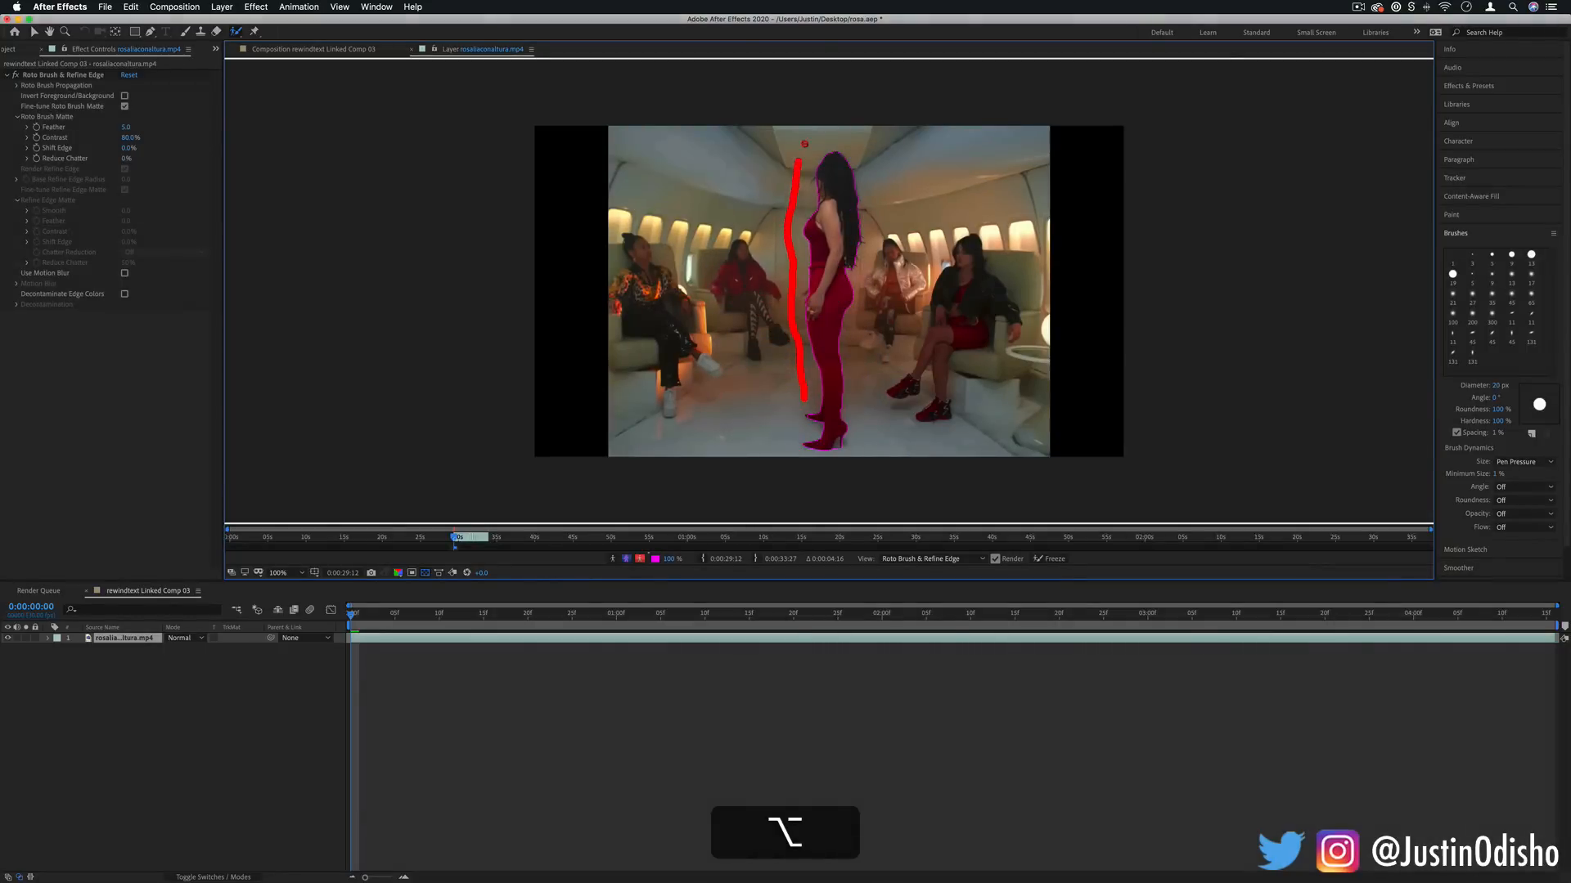
drag(802, 150, 851, 391)
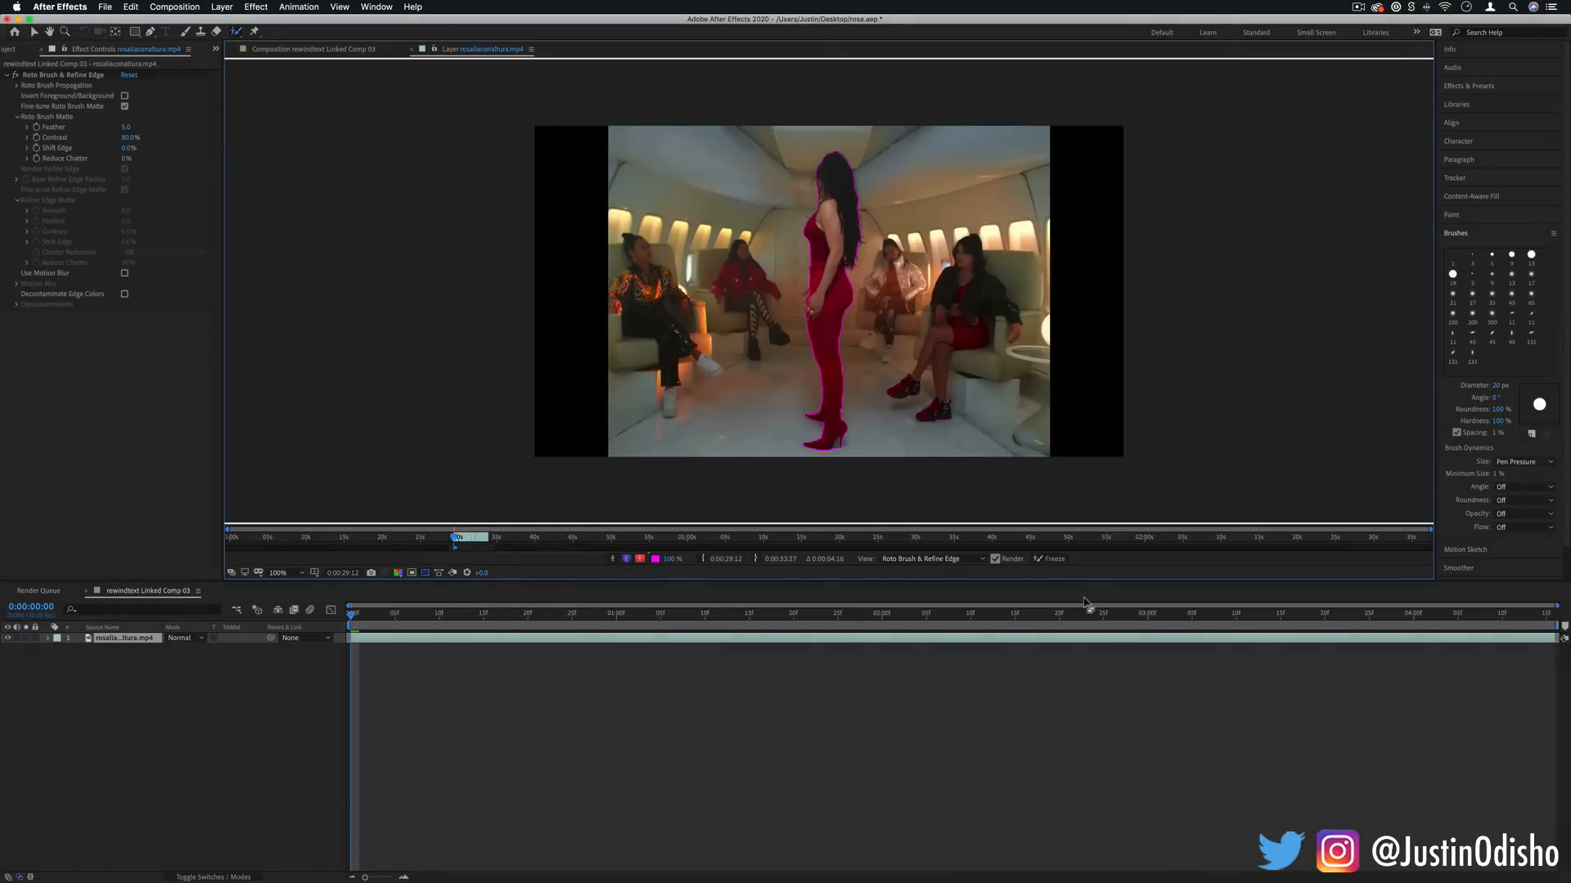
click(1053, 558)
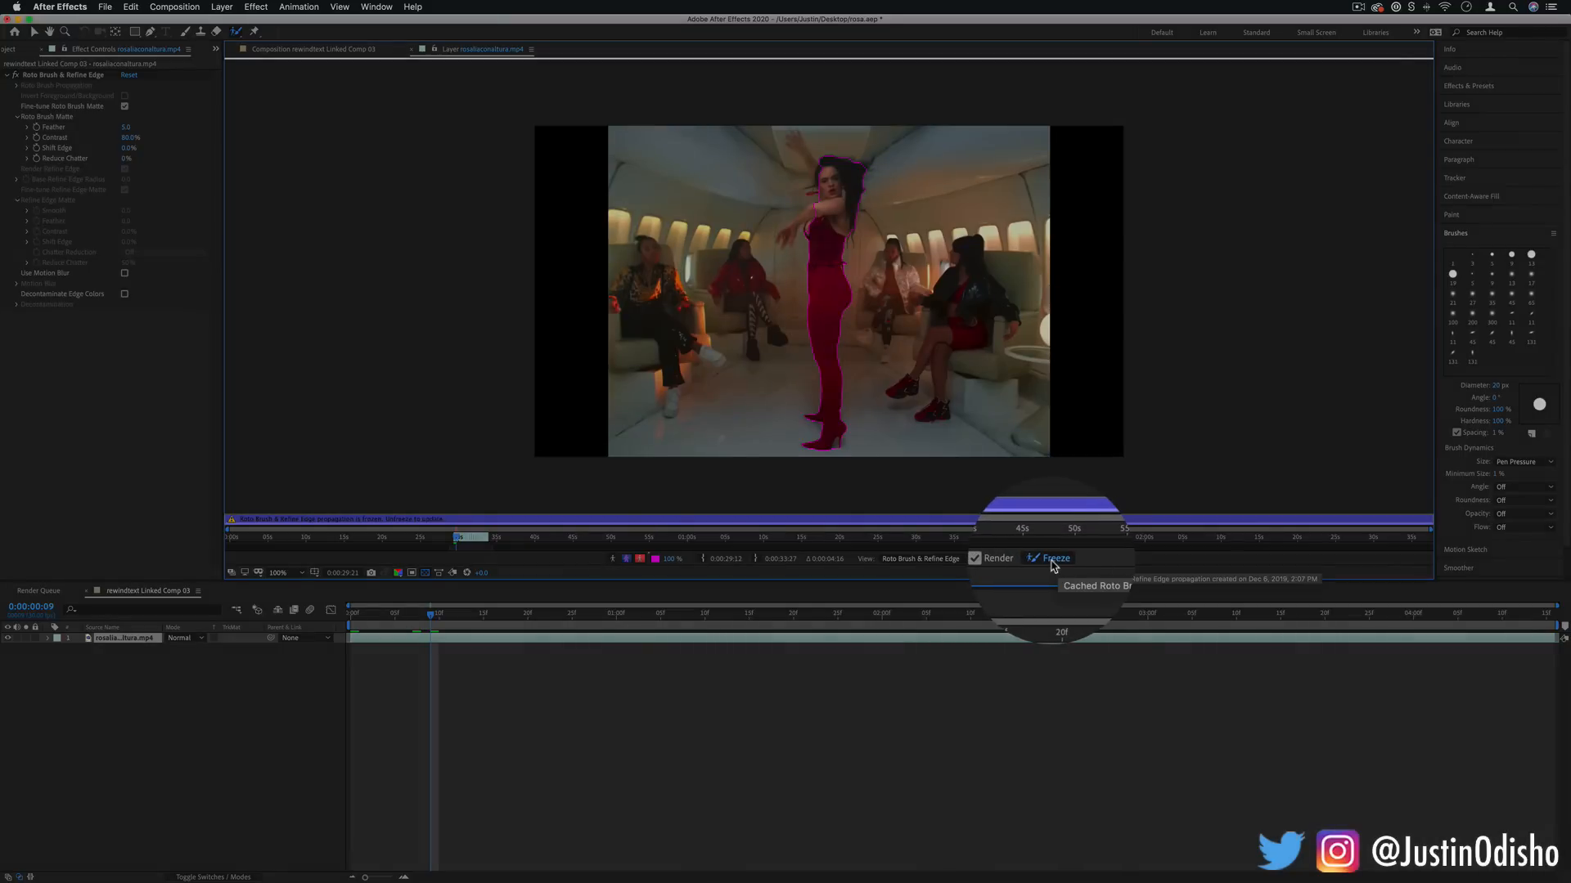
Step: Lock the propagation, add her hair, remove background above her head, and scrub ahead
click(1049, 559)
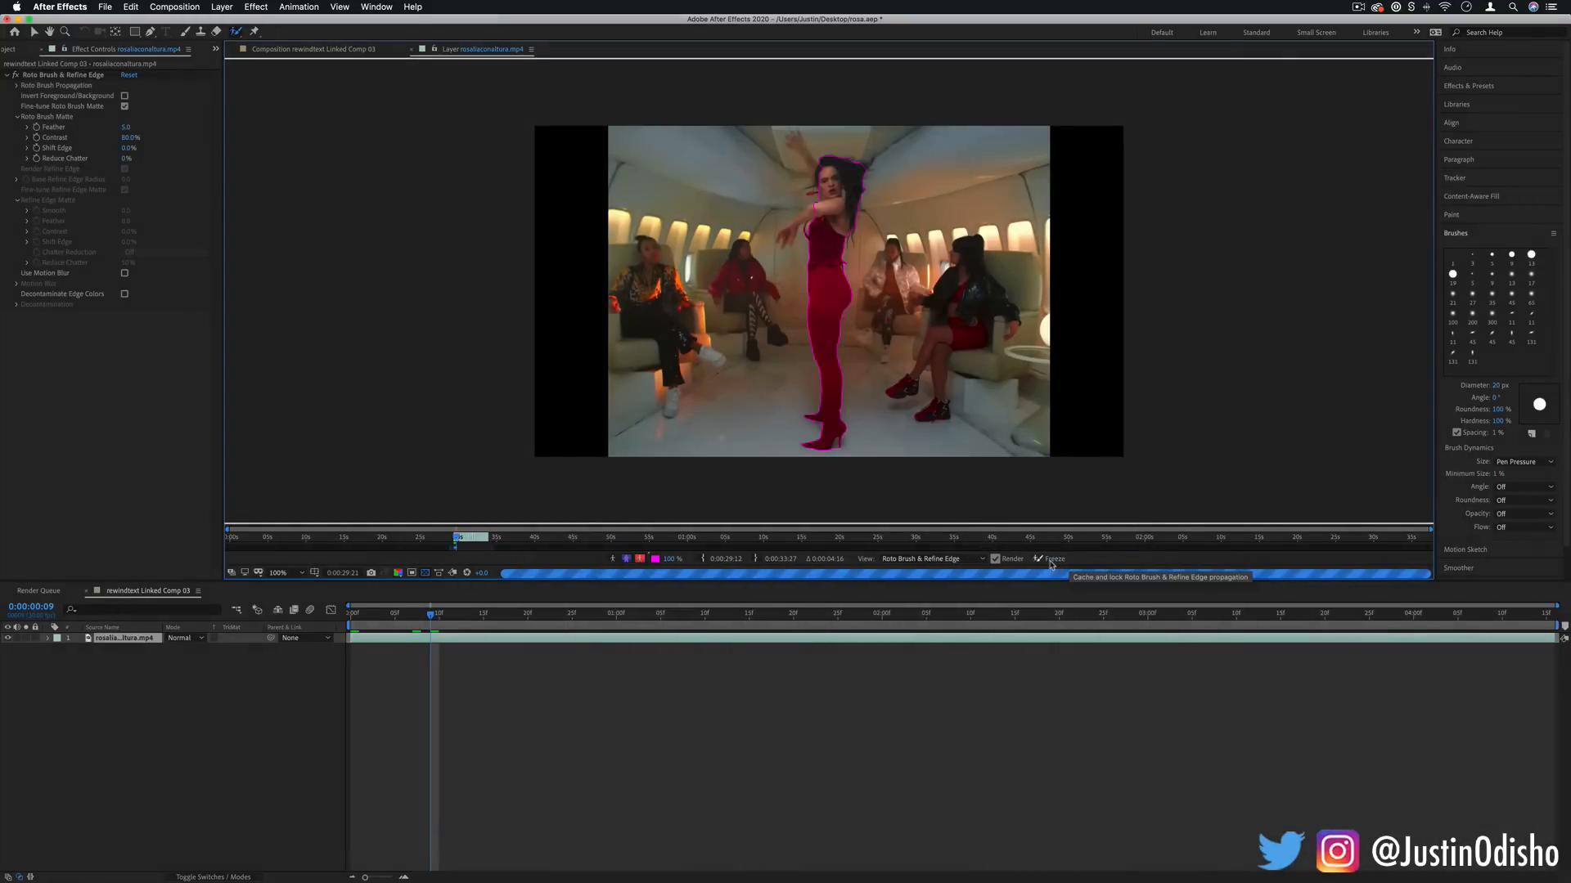
drag(786, 233, 816, 206)
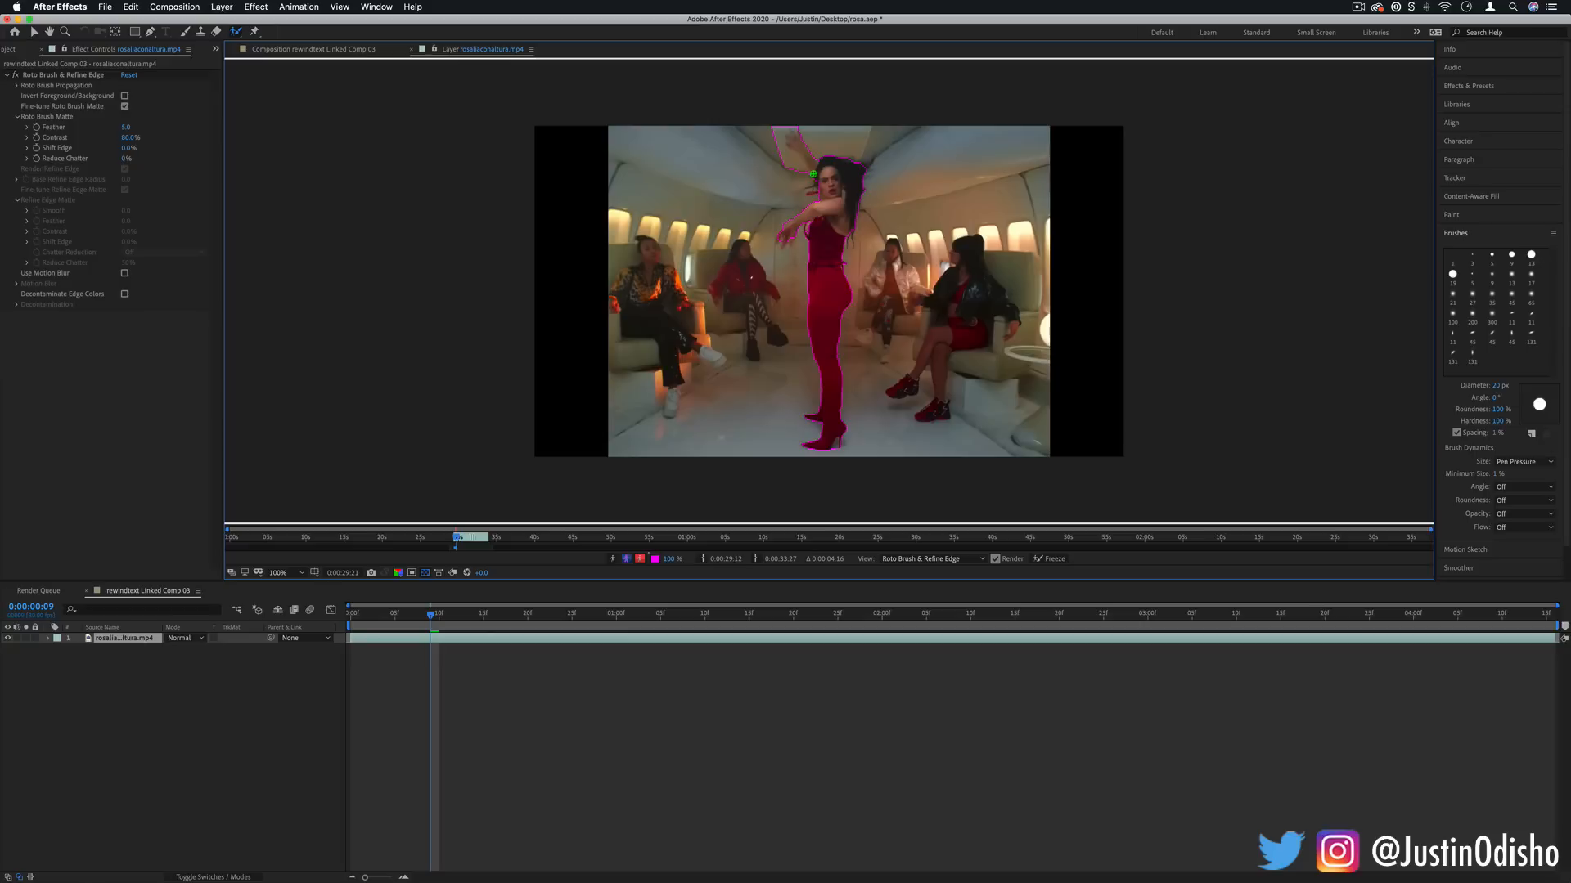
key(alt)
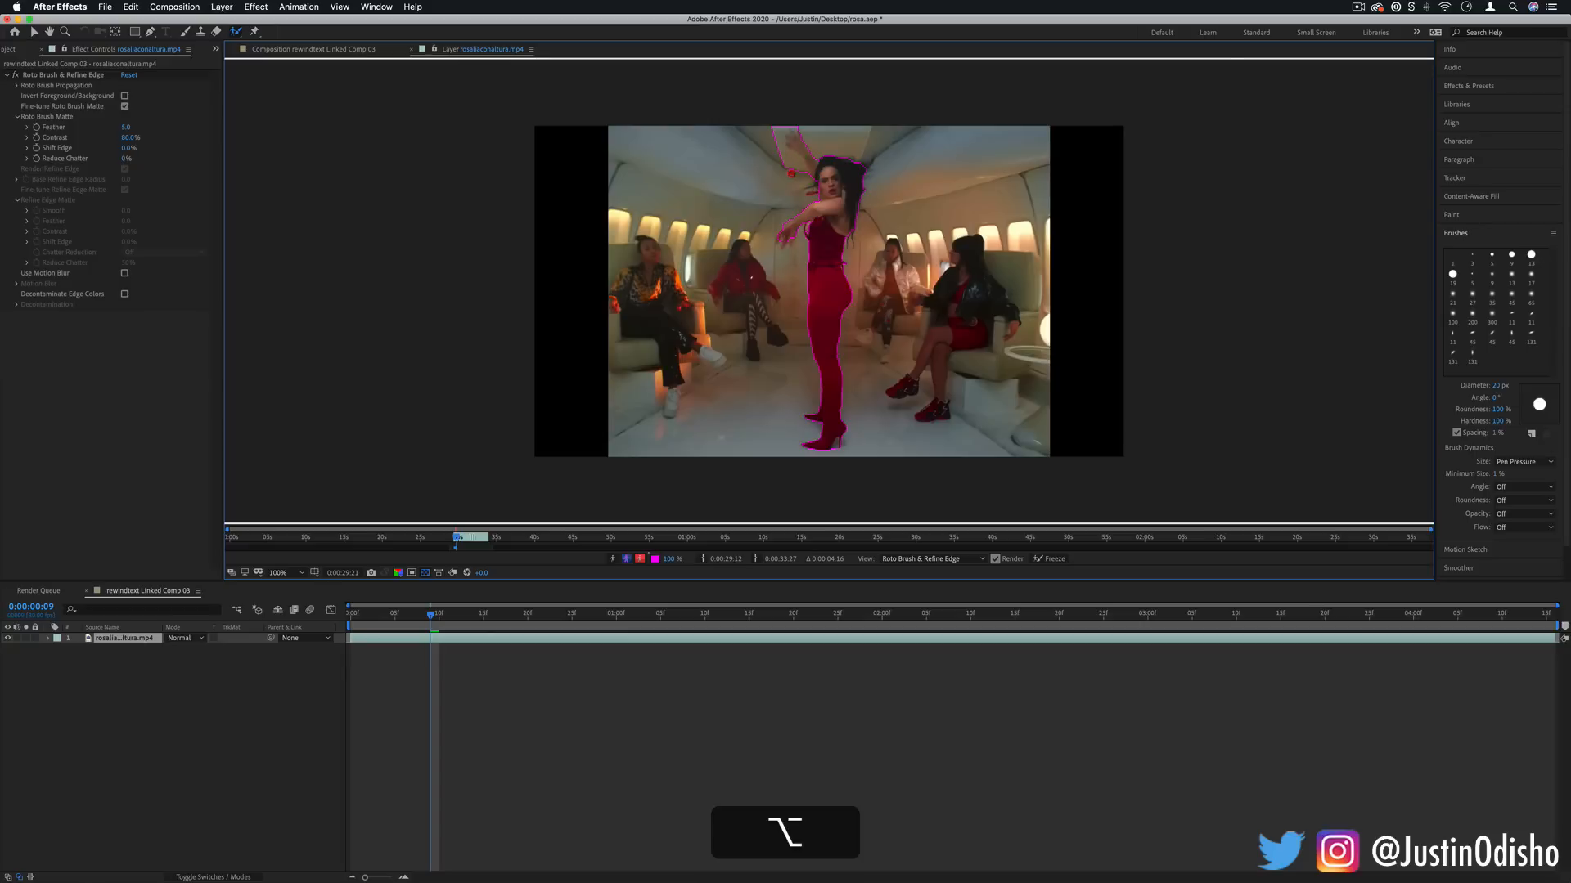
drag(791, 173, 766, 255)
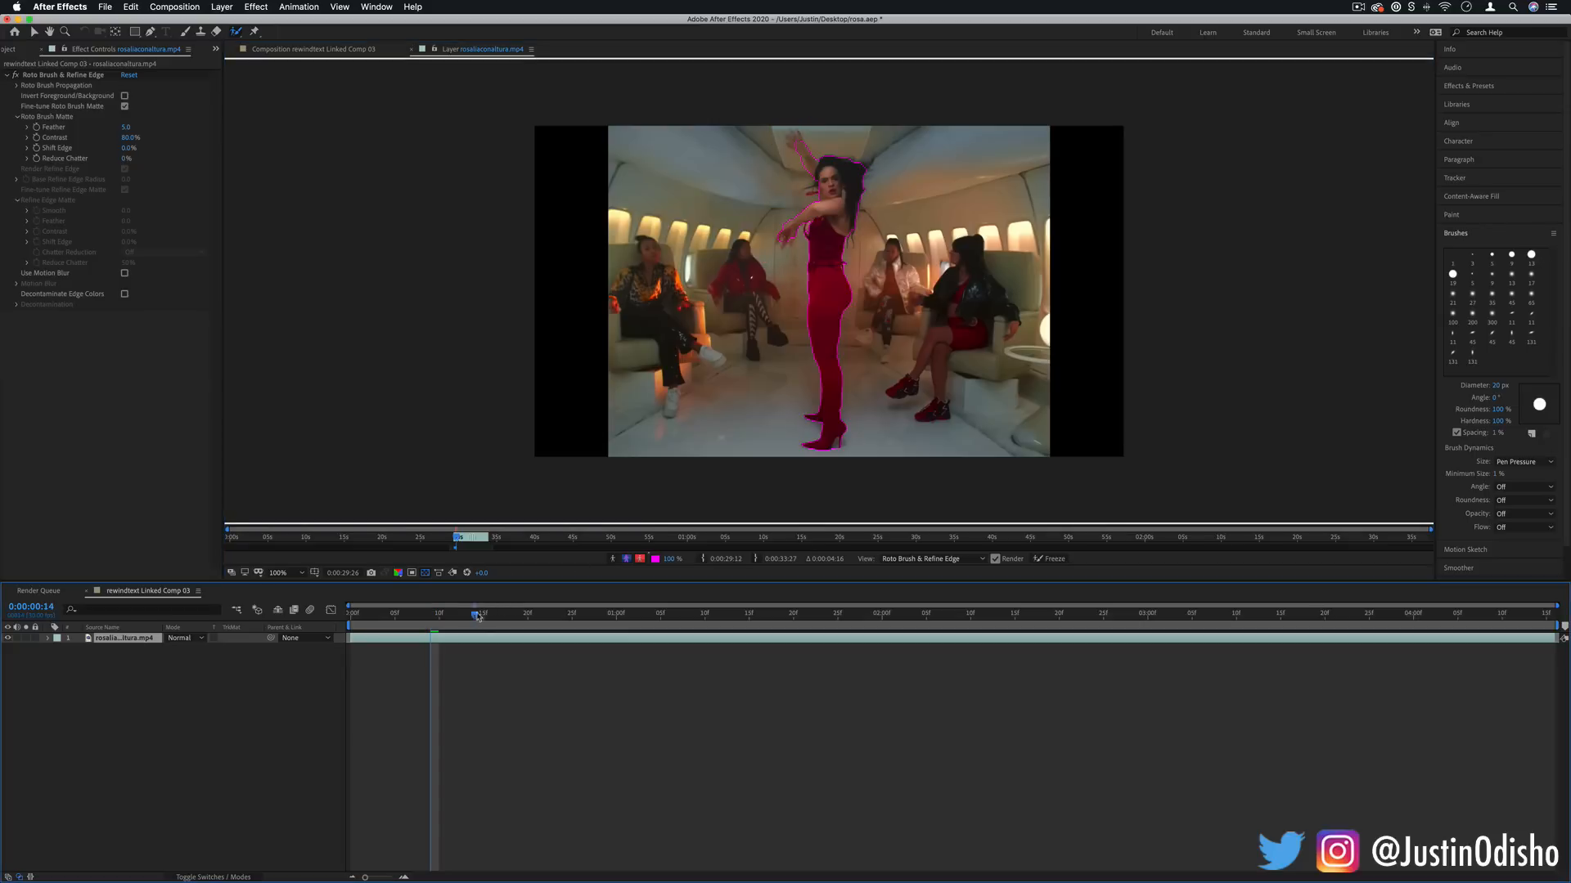
drag(476, 613, 491, 612)
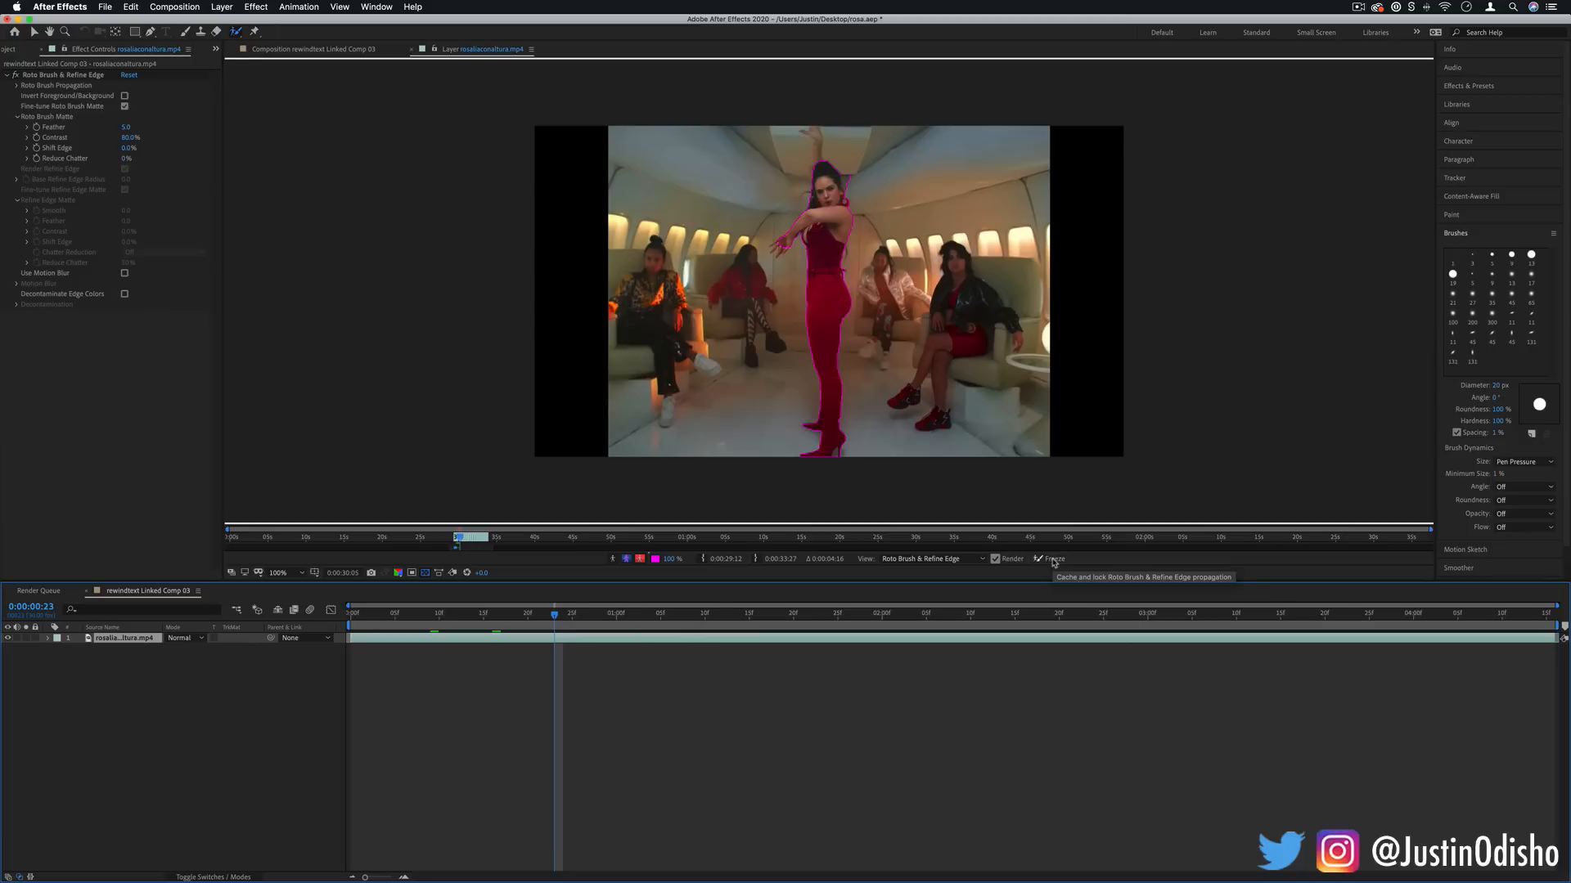
Step: Freeze the dancer rotoscope, preview it against transparency, and save on closing After Effects
click(1050, 559)
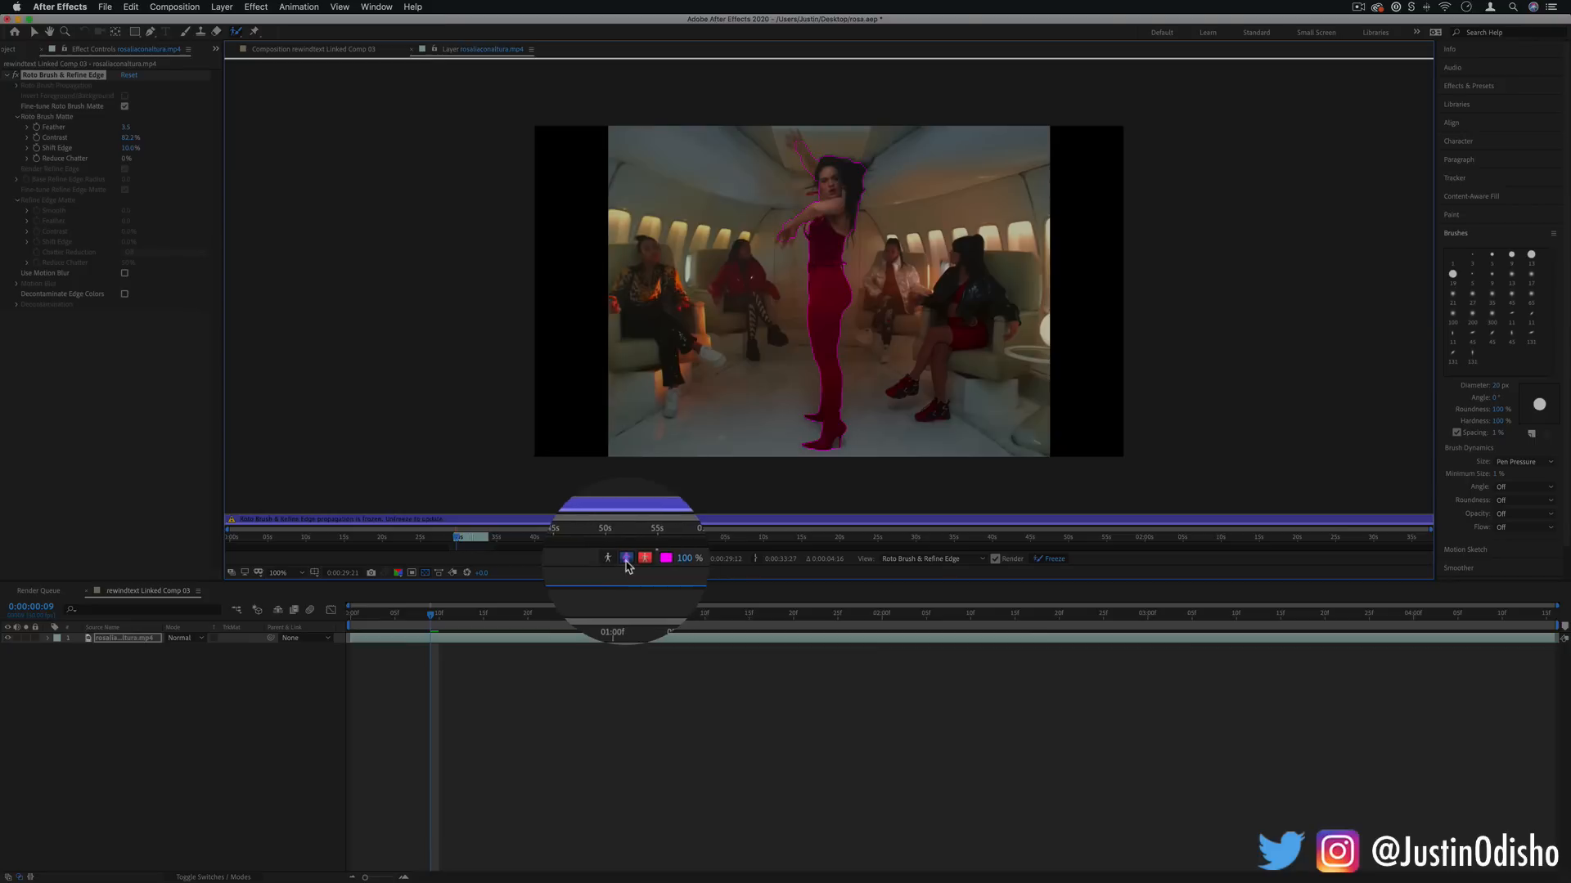
mouse_move(628, 558)
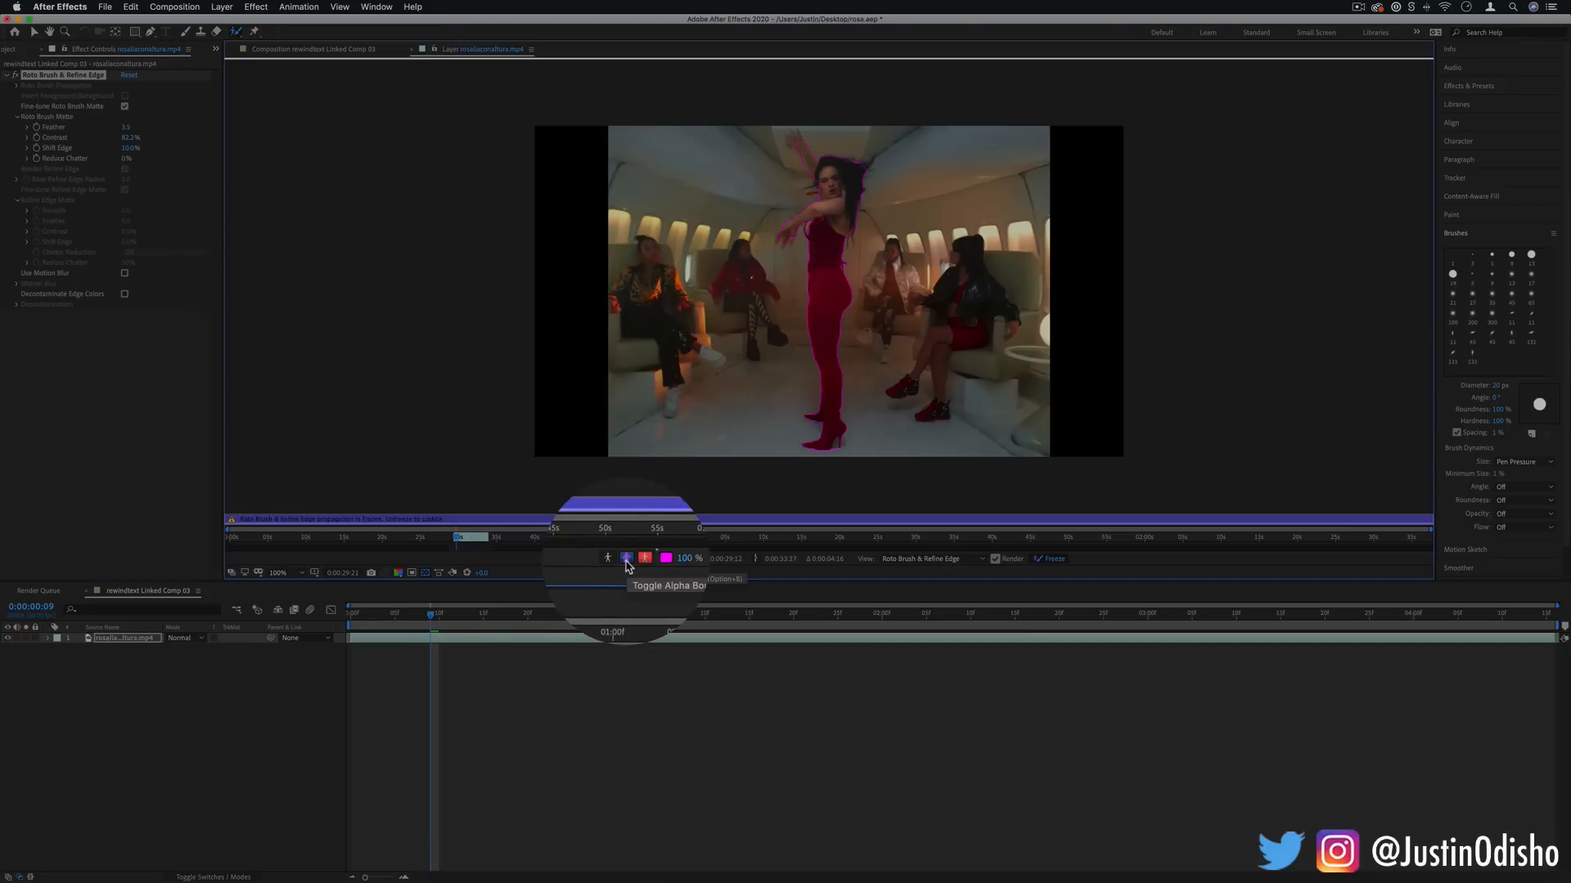
click(628, 557)
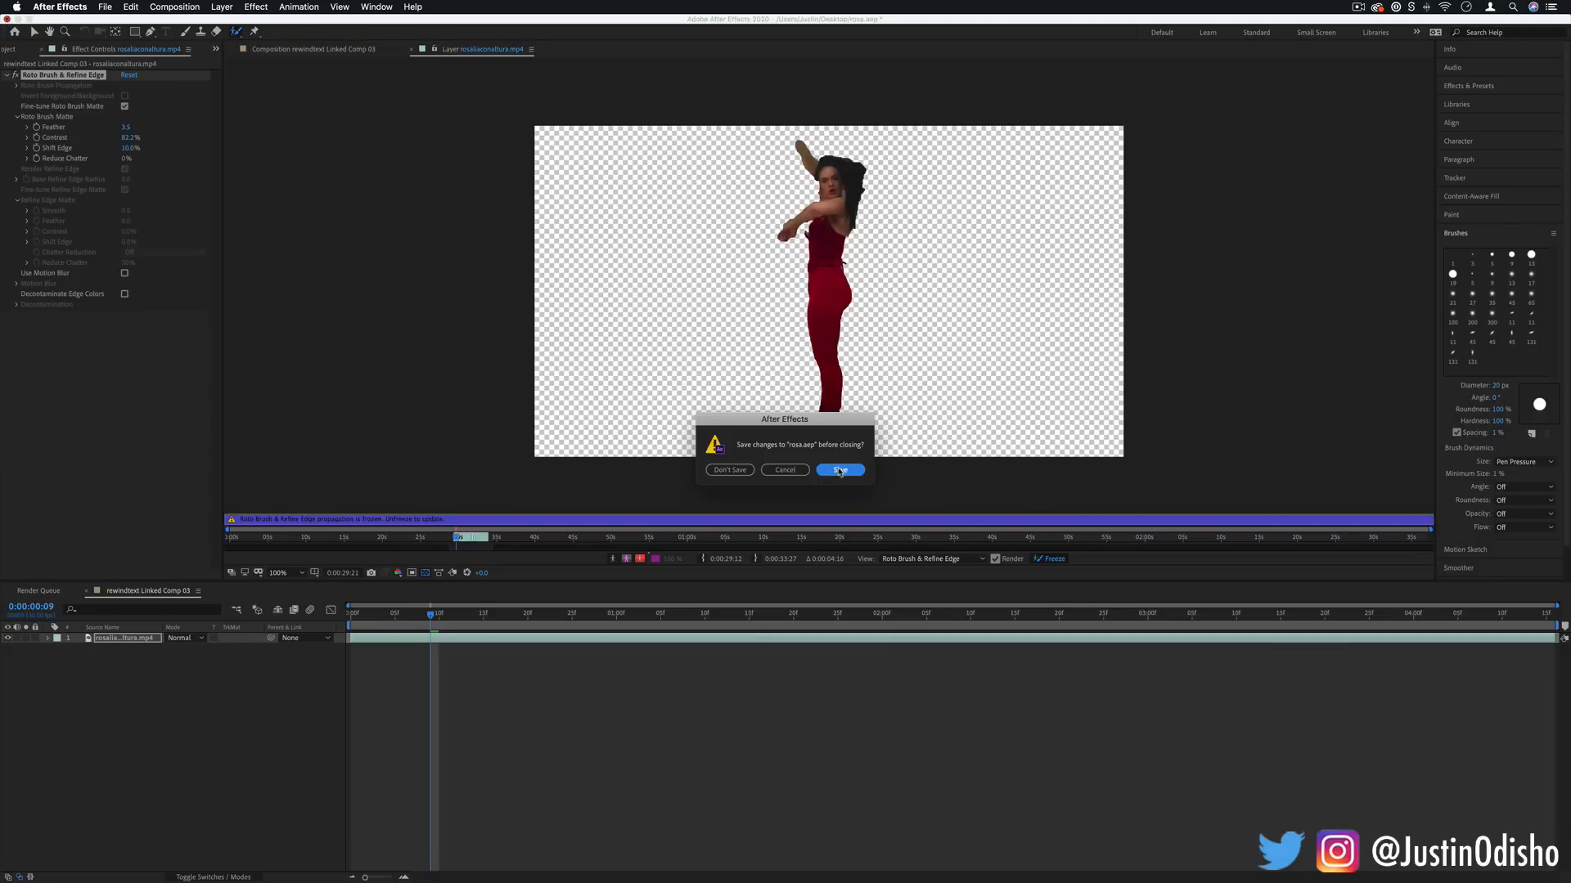
click(840, 469)
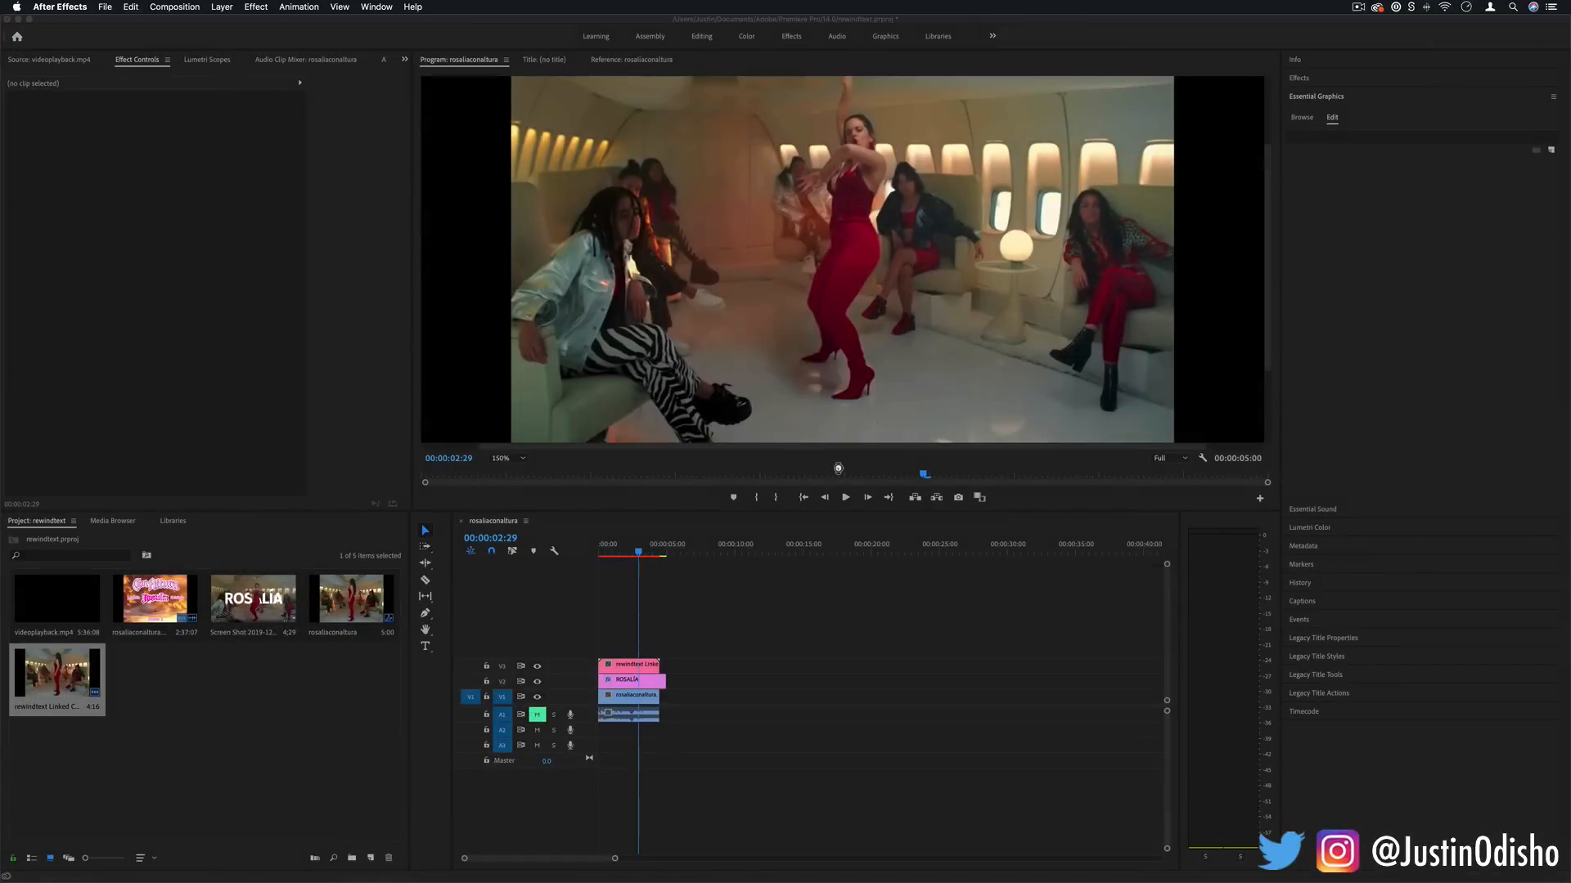